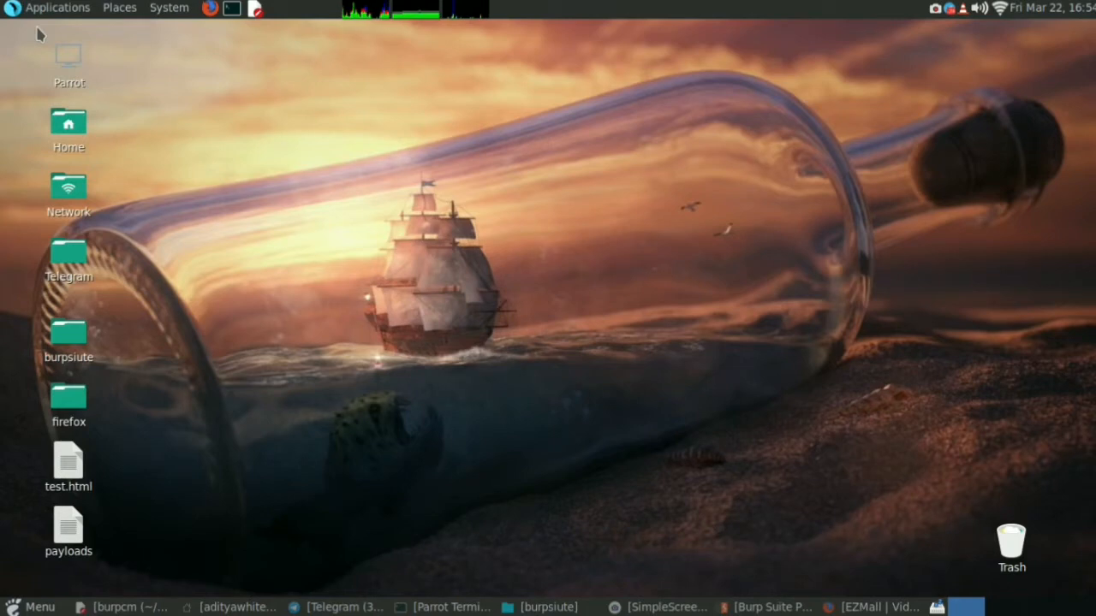
Open ezmall.com in Firefox and scroll through the home page collections
{"action": "left_click", "coordinate": [68, 338]}
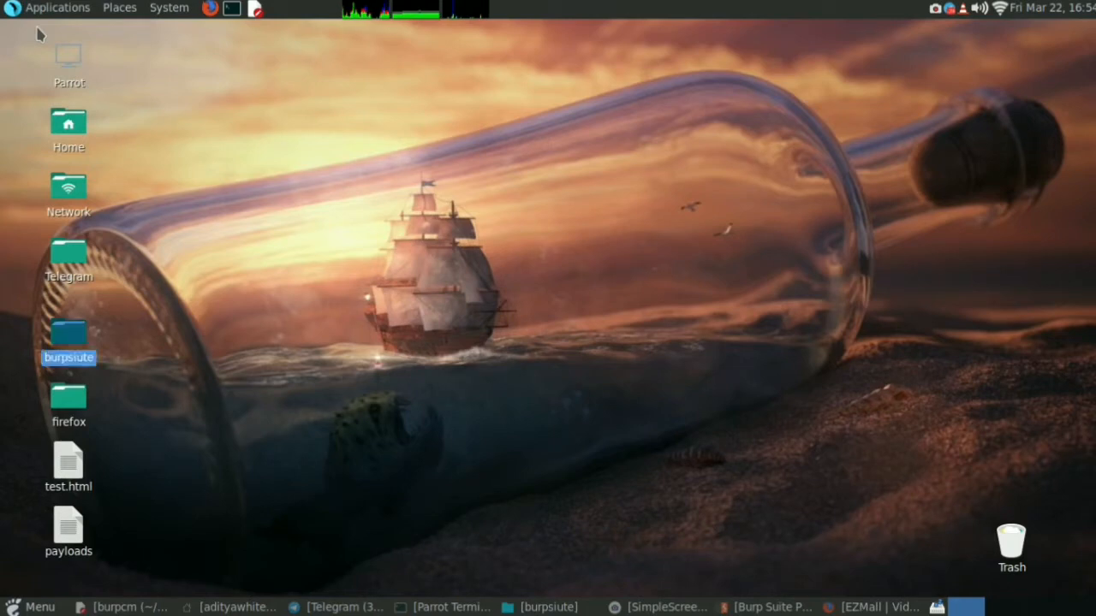
{"action": "mouse_move", "coordinate": [237, 309]}
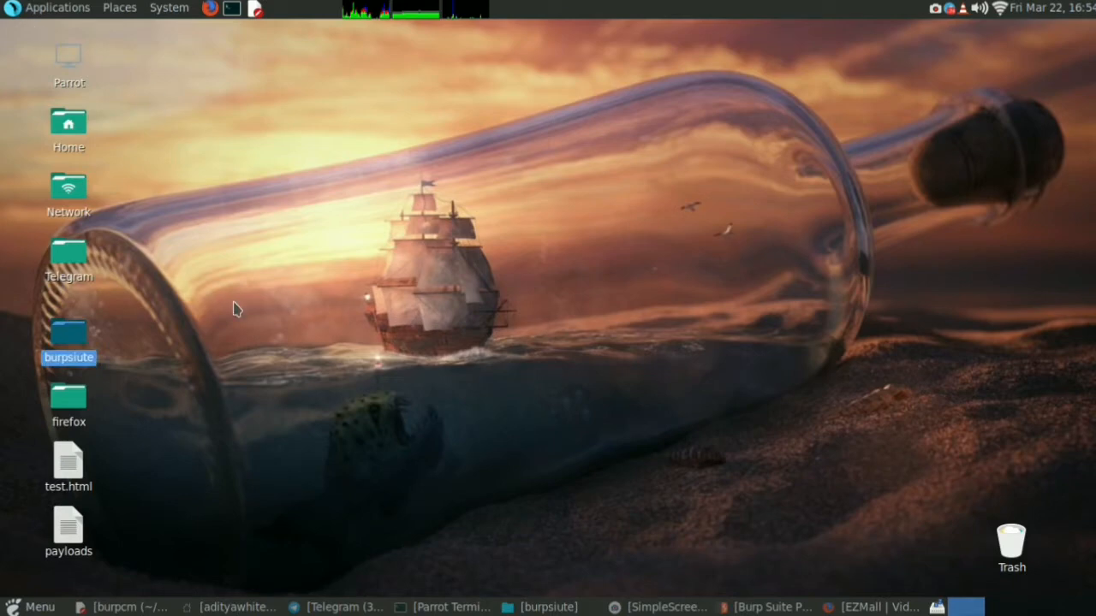
{"action": "left_click", "coordinate": [872, 606]}
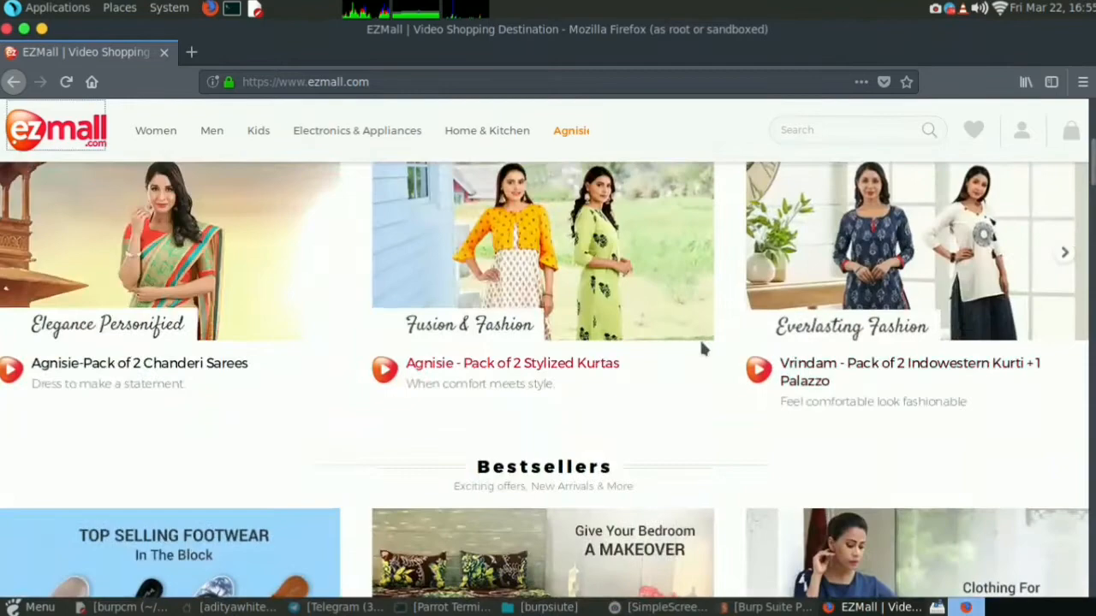
{"action": "scroll", "scroll_direction": "down", "scroll_amount": 3}
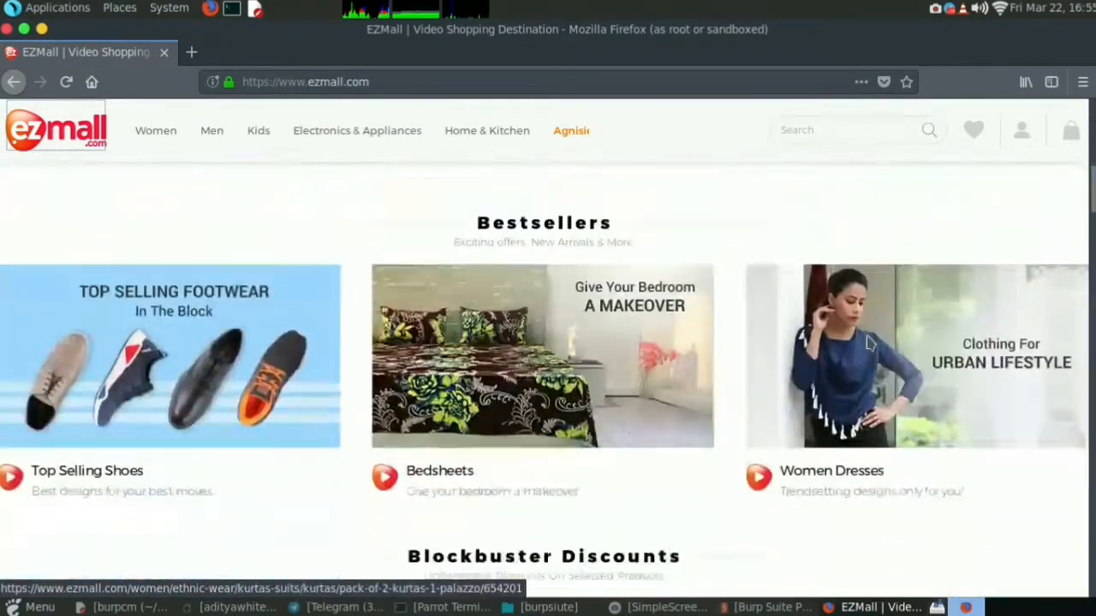
{"action": "scroll", "scroll_direction": "down", "scroll_amount": 3}
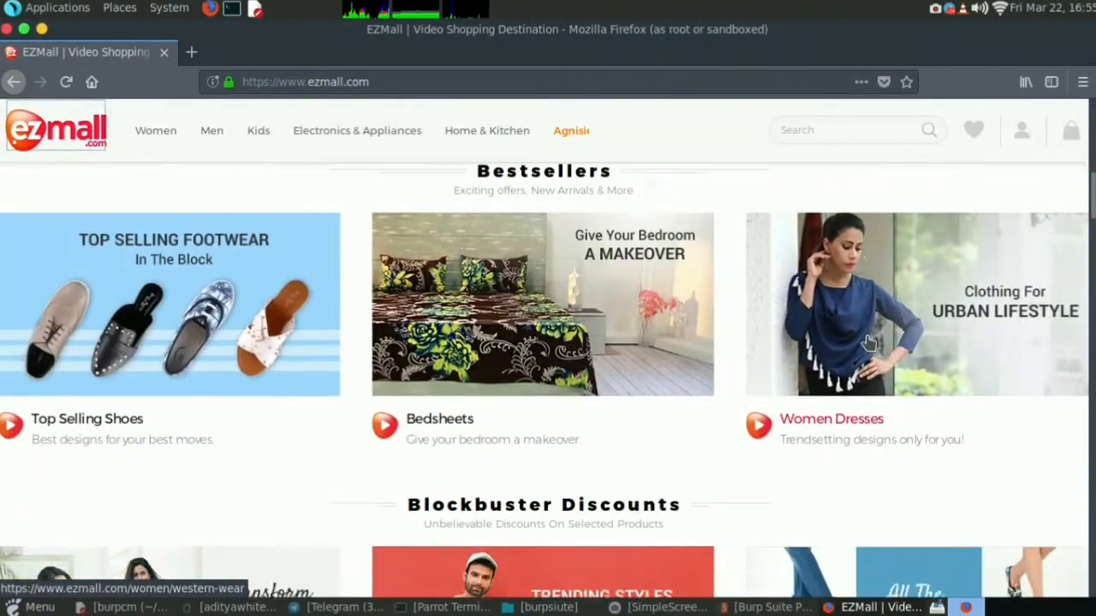
{"action": "scroll", "scroll_direction": "down", "scroll_amount": 3}
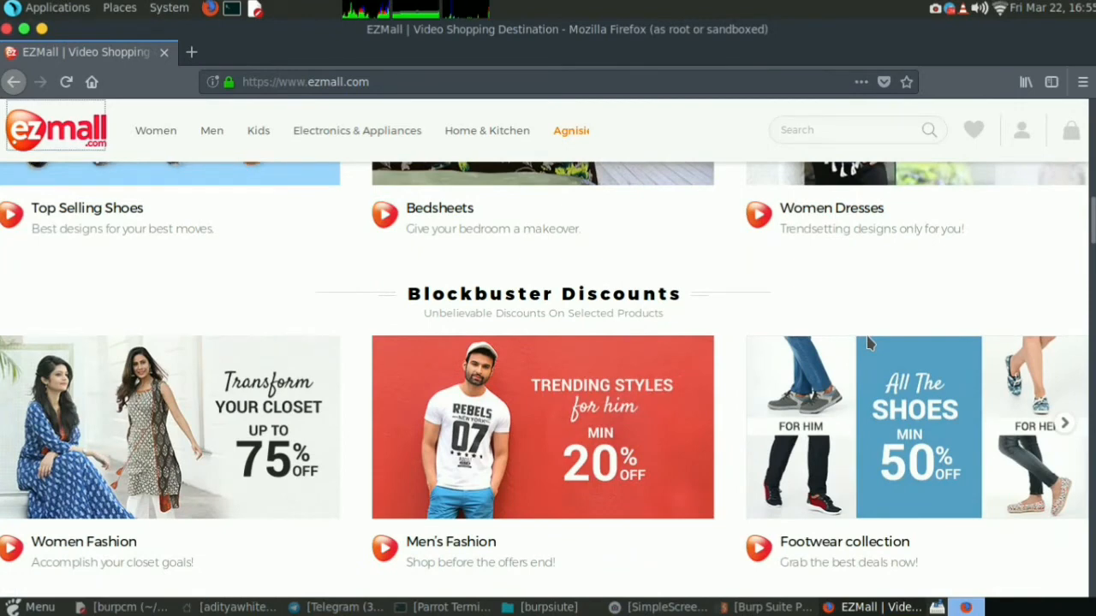
{"action": "scroll", "scroll_direction": "down", "scroll_amount": 3}
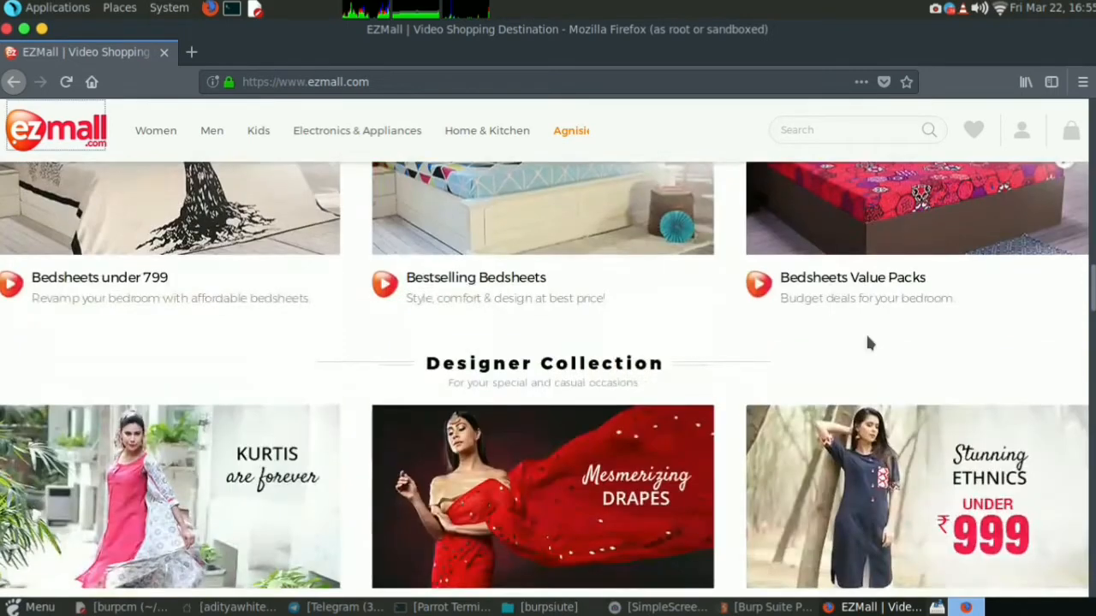
{"action": "scroll", "scroll_direction": "down", "scroll_amount": 3}
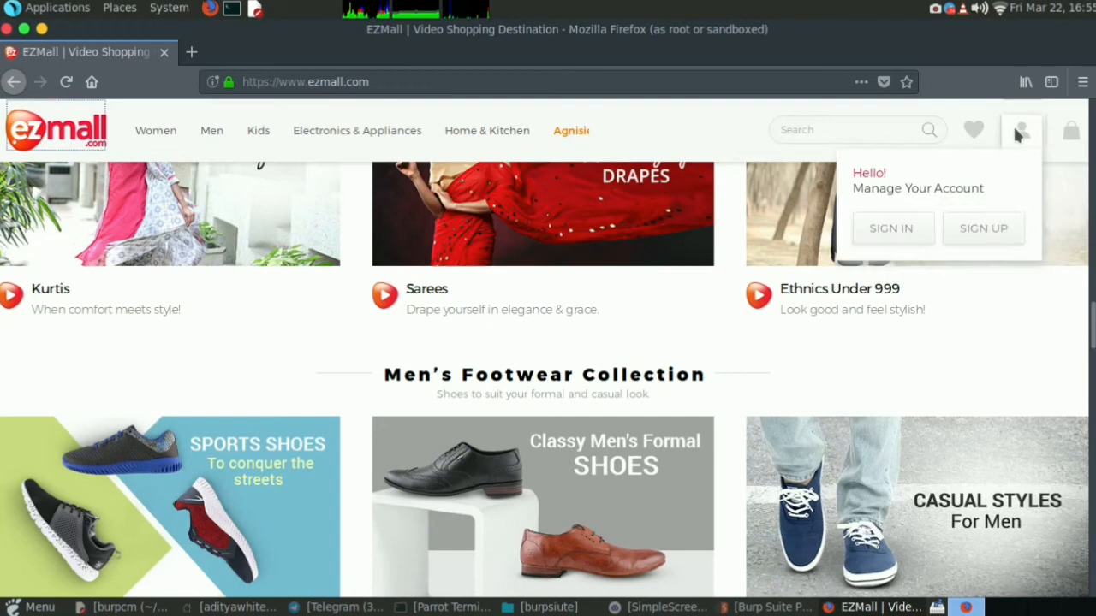
Sign in to EZMall with mobile number and password, then show the account menu
{"action": "left_click", "coordinate": [891, 228]}
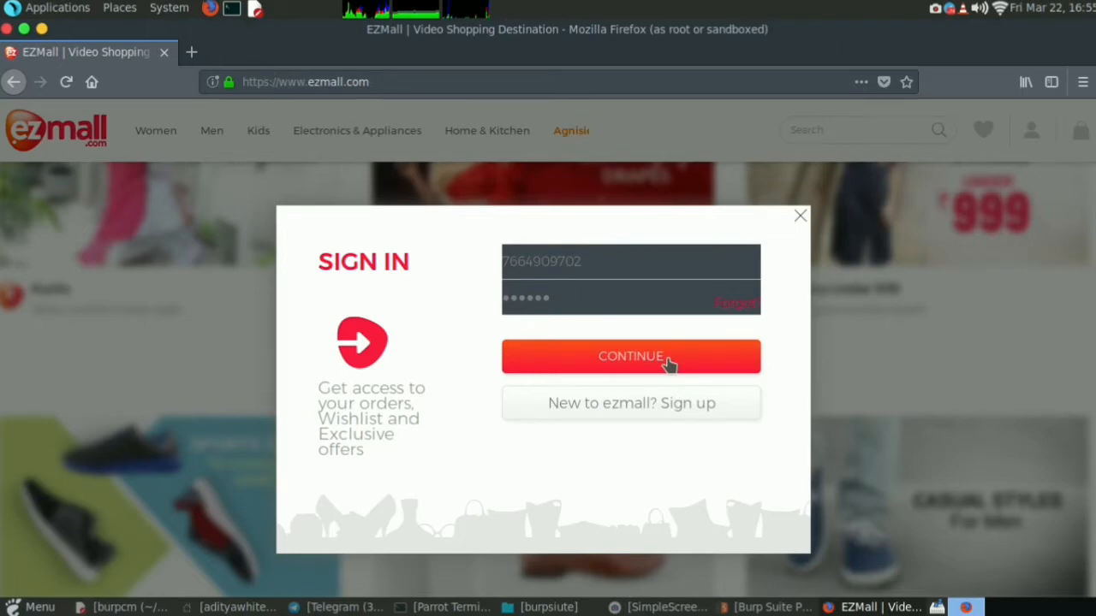
{"action": "left_click", "coordinate": [631, 356]}
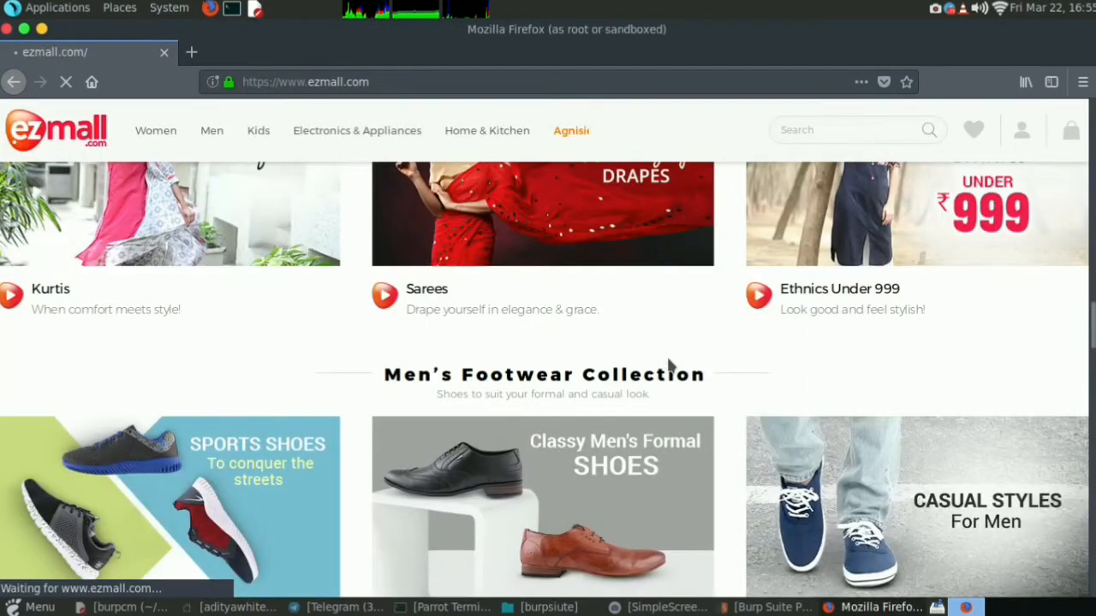
{"action": "left_click", "coordinate": [92, 81]}
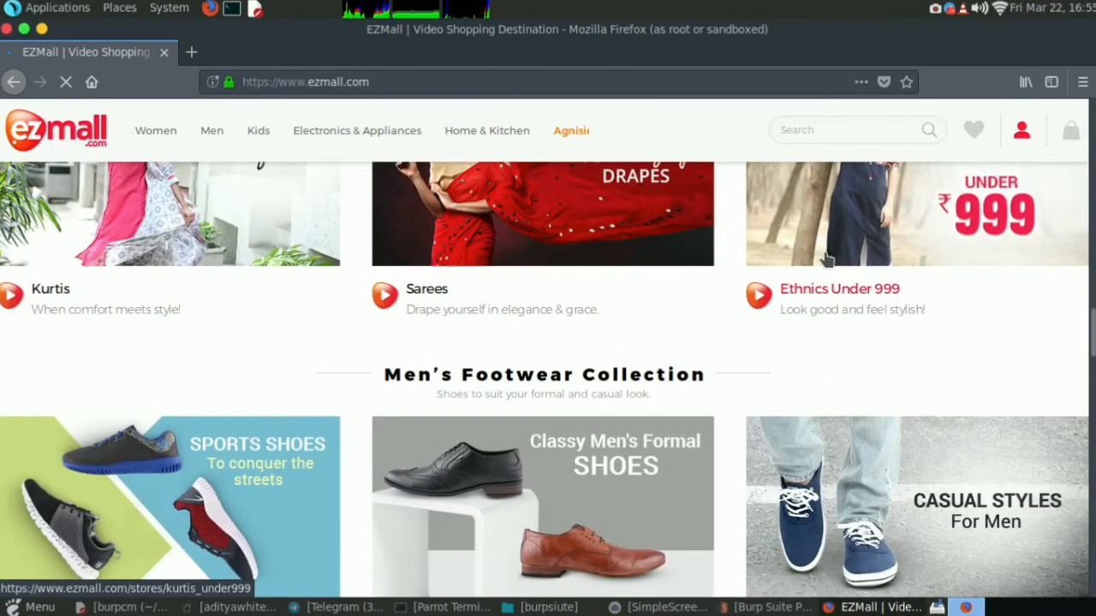
{"action": "left_click", "coordinate": [1022, 130]}
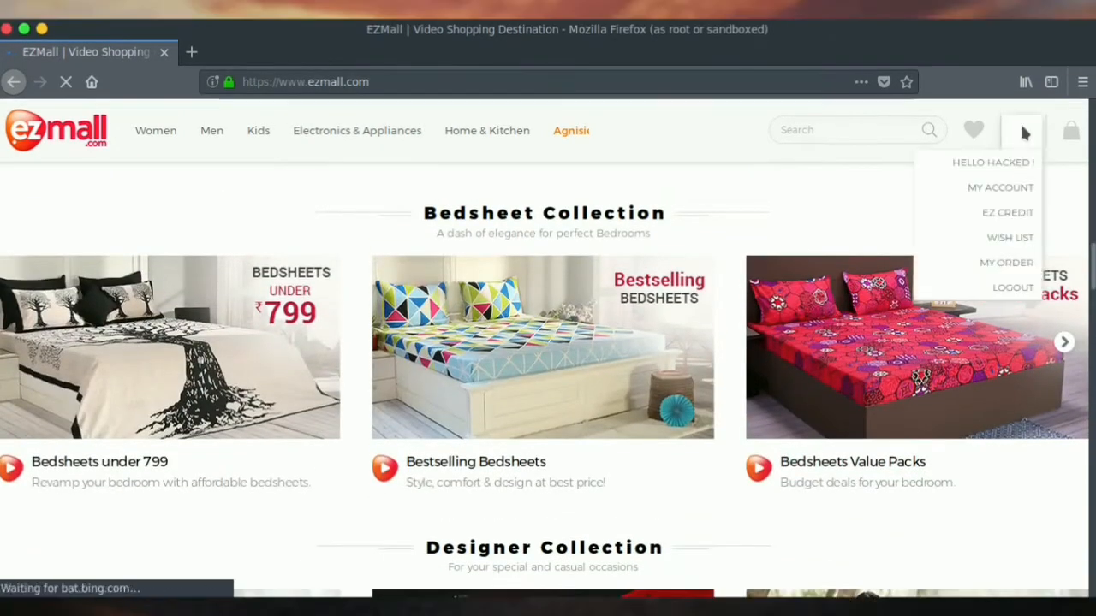
Open the My Account profile details, then go to Burp Suite's Proxy Intercept view
{"action": "left_click", "coordinate": [1000, 187]}
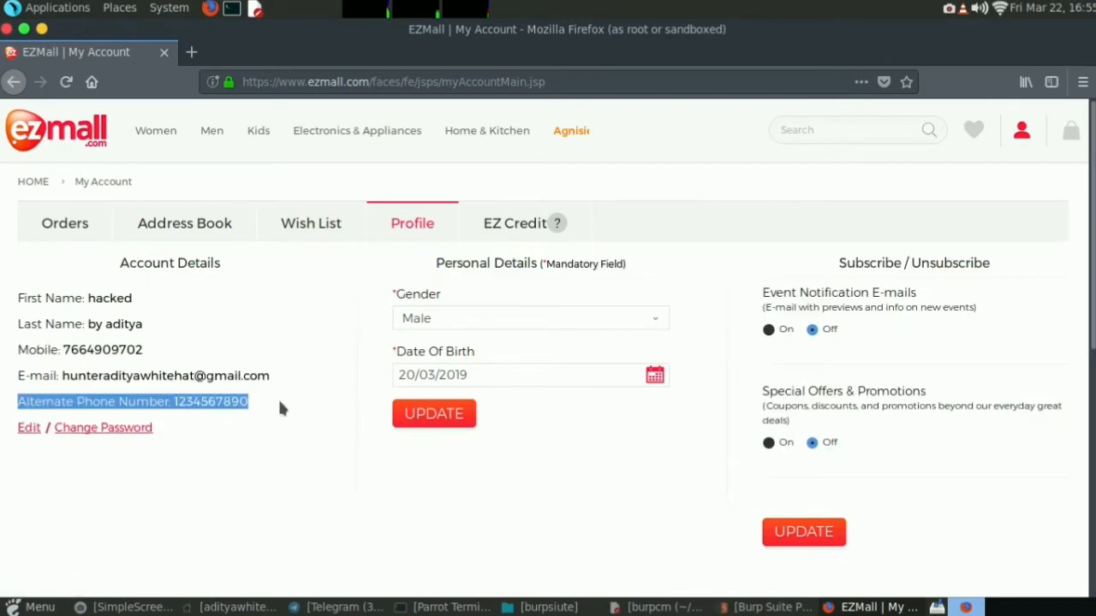
{"action": "key", "text": "ctrl+a"}
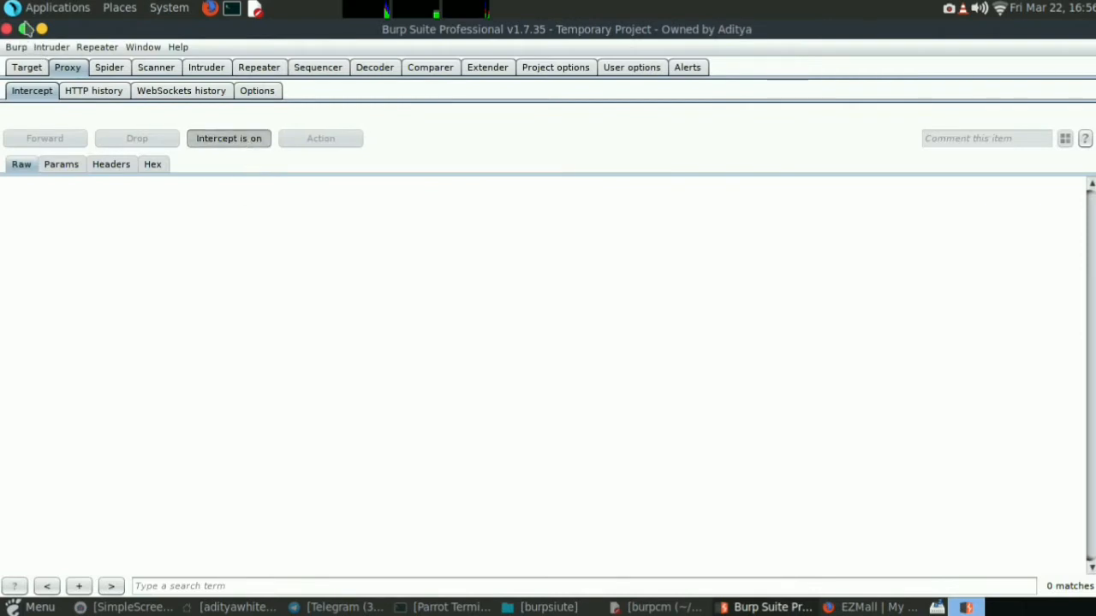
Edit the profile's name, e-mail and alternate phone fields and submit the update
{"action": "left_click", "coordinate": [874, 607]}
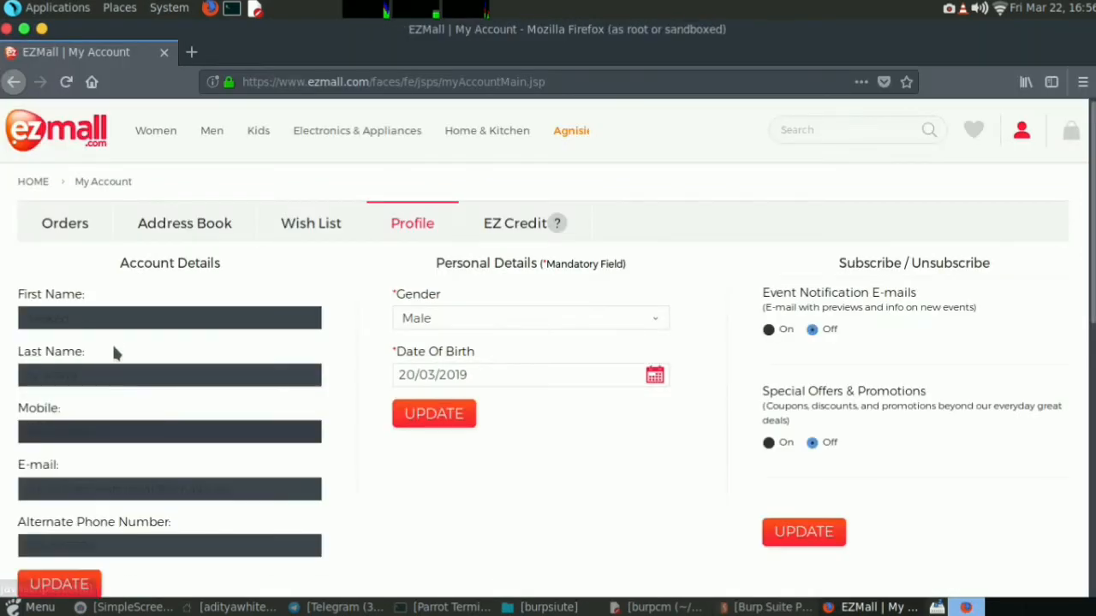
{"action": "left_click", "coordinate": [170, 317]}
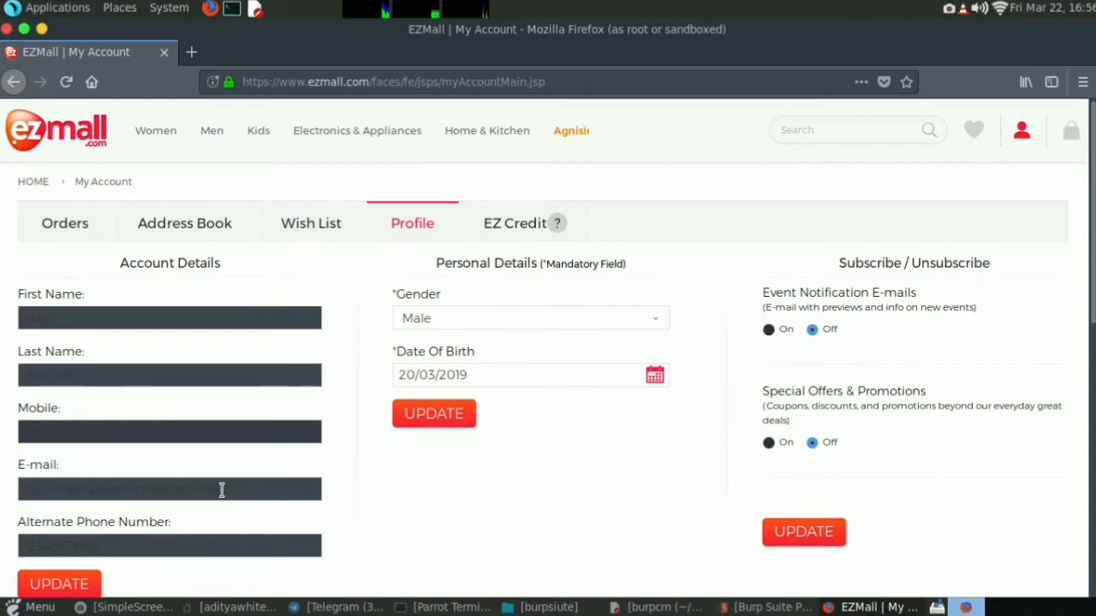
{"action": "left_click", "coordinate": [169, 489]}
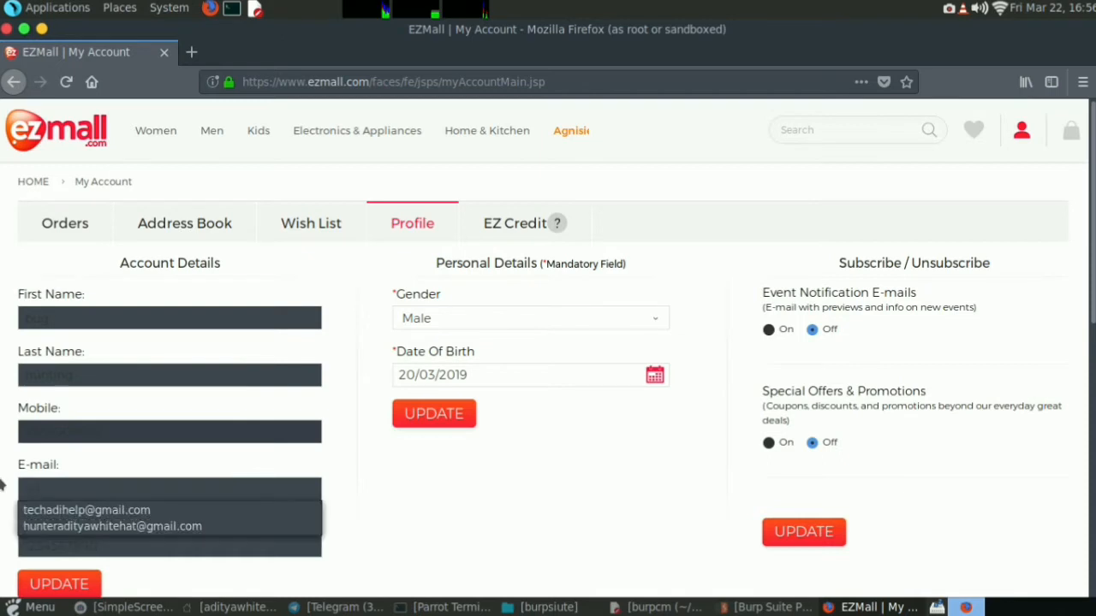
{"action": "left_click", "coordinate": [86, 509]}
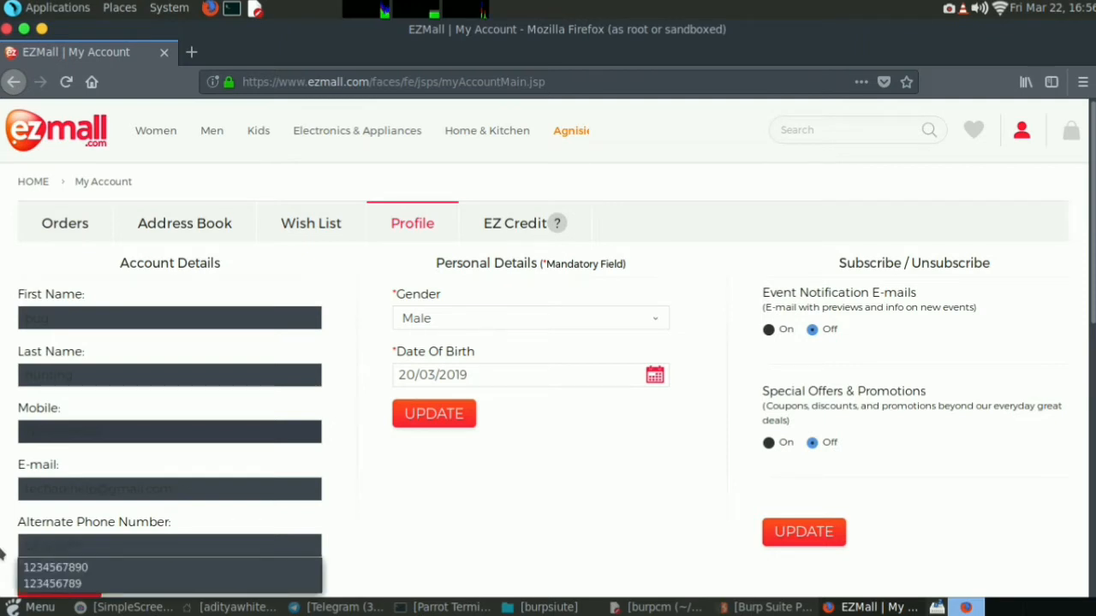
{"action": "scroll", "scroll_direction": "down", "scroll_amount": 3}
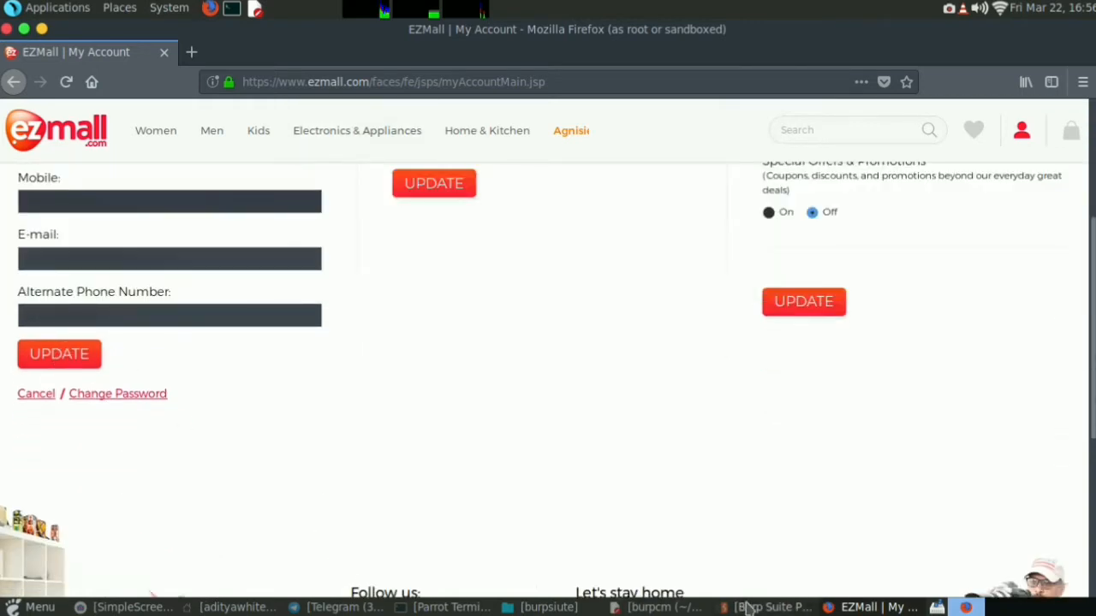
{"action": "mouse_move", "coordinate": [60, 381]}
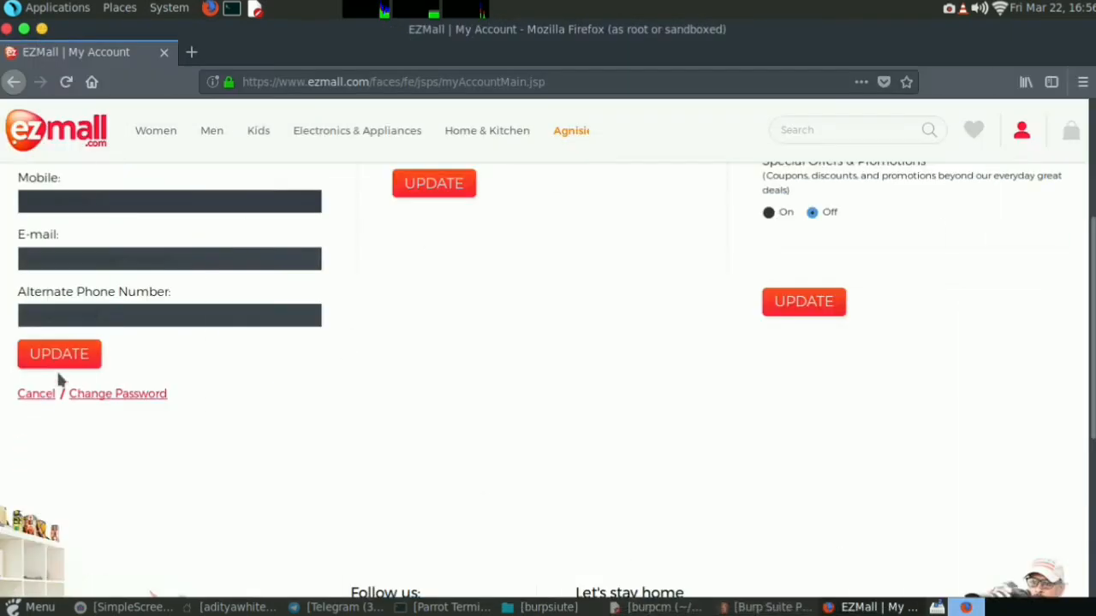
{"action": "left_click", "coordinate": [58, 353]}
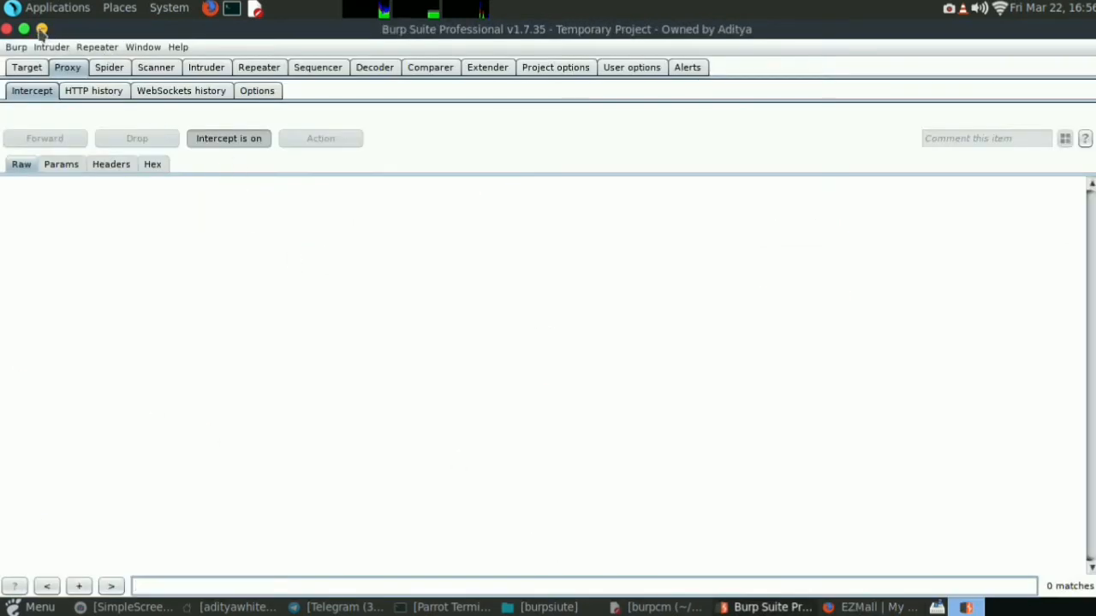
Forward the intercepted tracking request through to the profile-update request
{"action": "left_click", "coordinate": [873, 607]}
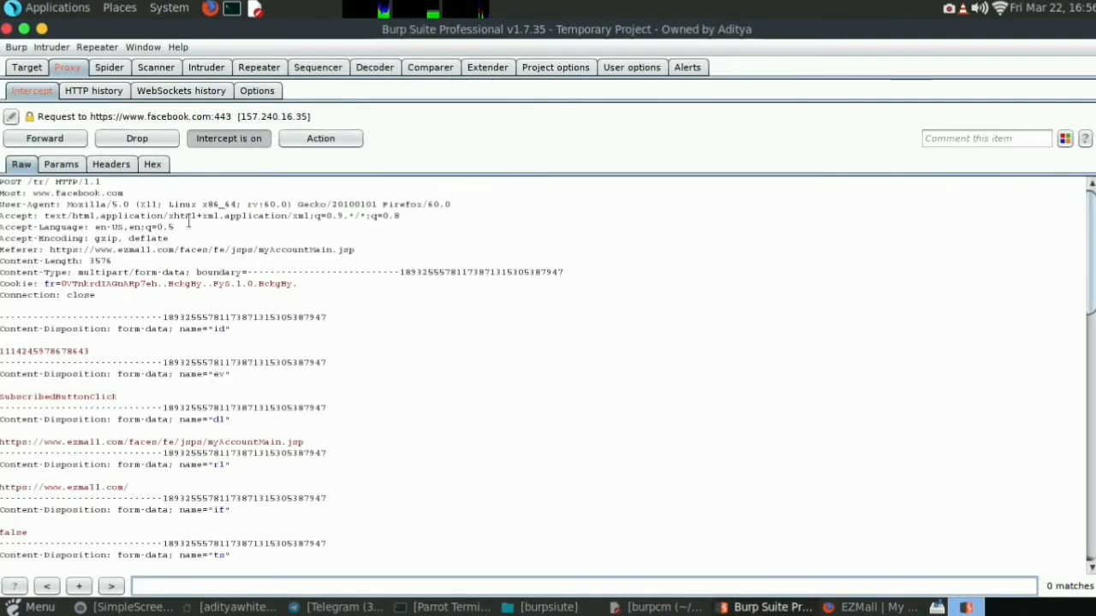
{"action": "scroll", "scroll_direction": "down", "scroll_amount": 3}
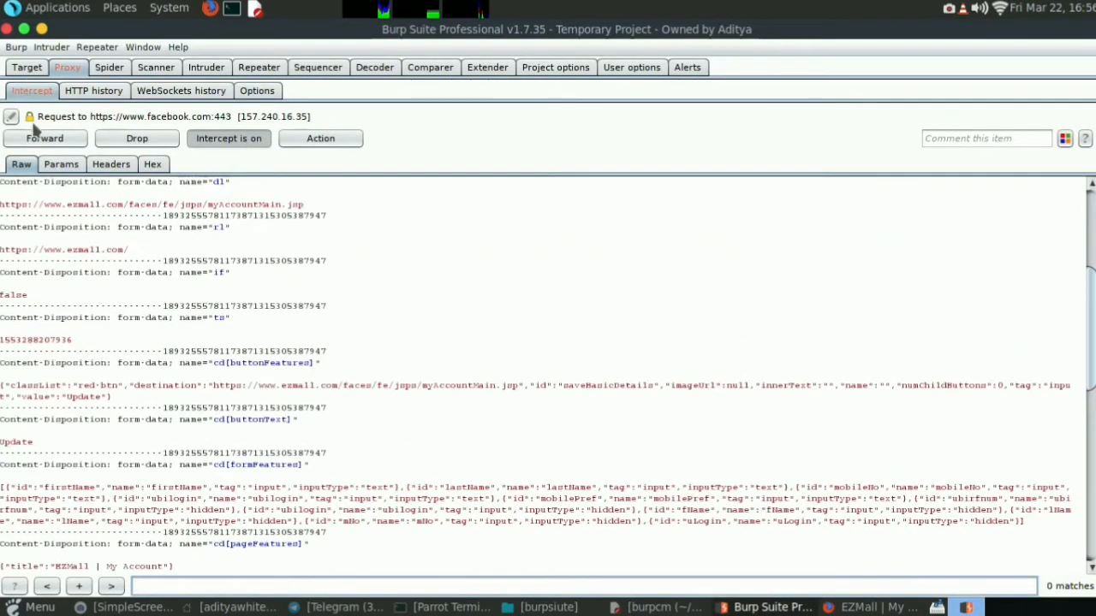
{"action": "left_click", "coordinate": [44, 138]}
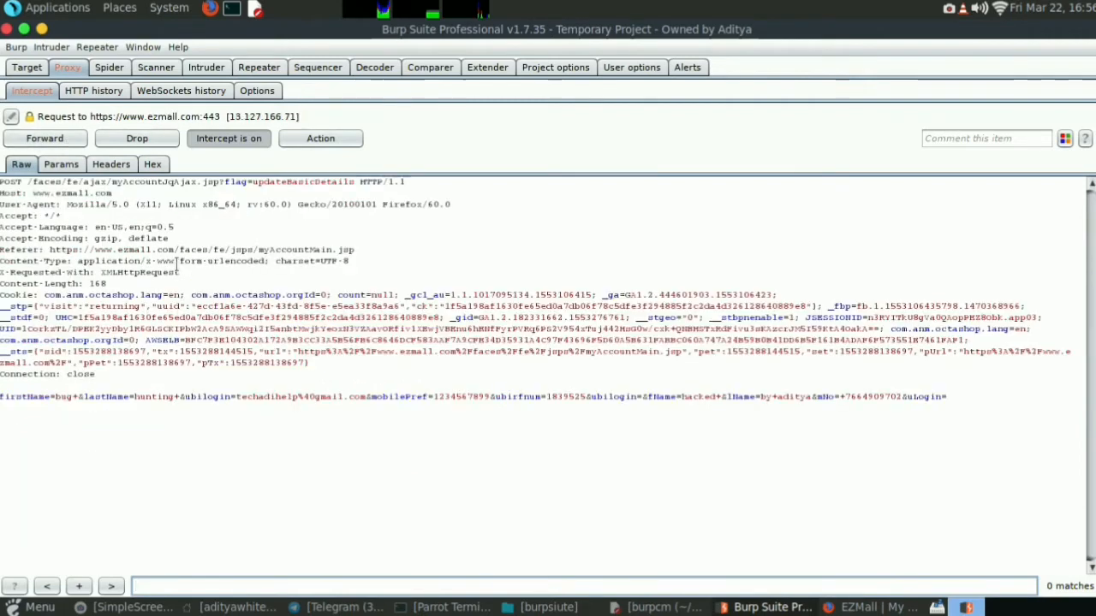
Generate a CSRF PoC from the profile-update request, then forward the My Account request
{"action": "right_click", "coordinate": [176, 266]}
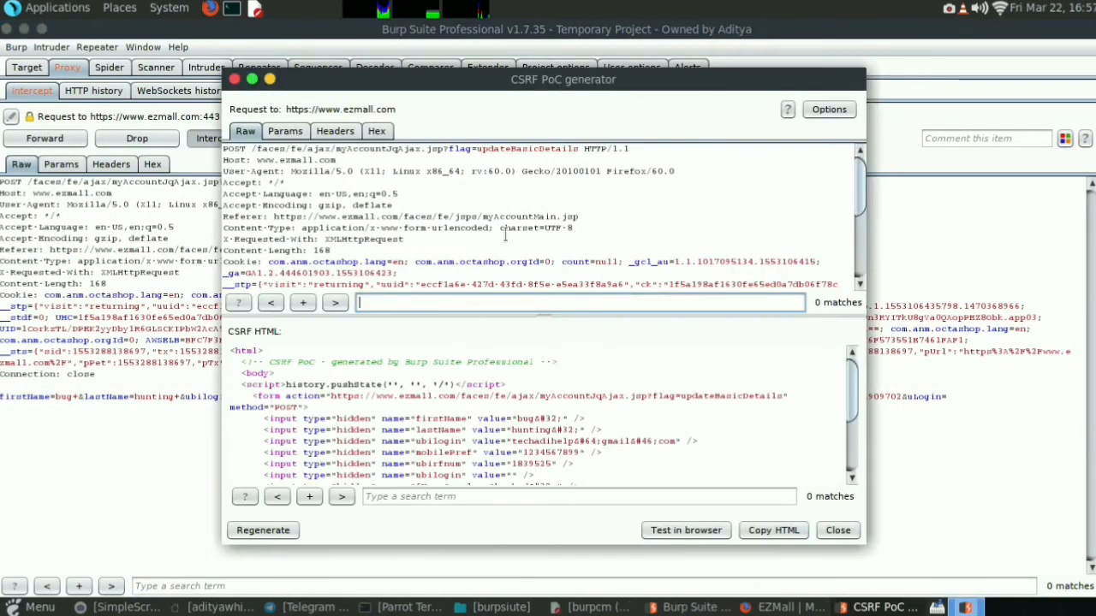
{"action": "left_click", "coordinate": [836, 529]}
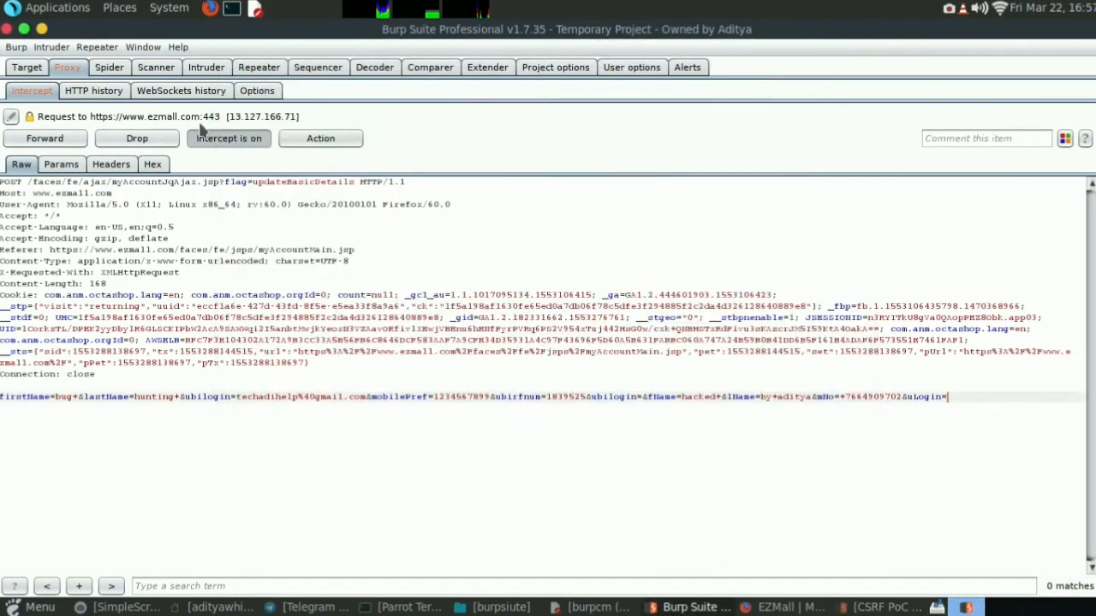
{"action": "left_click", "coordinate": [44, 138]}
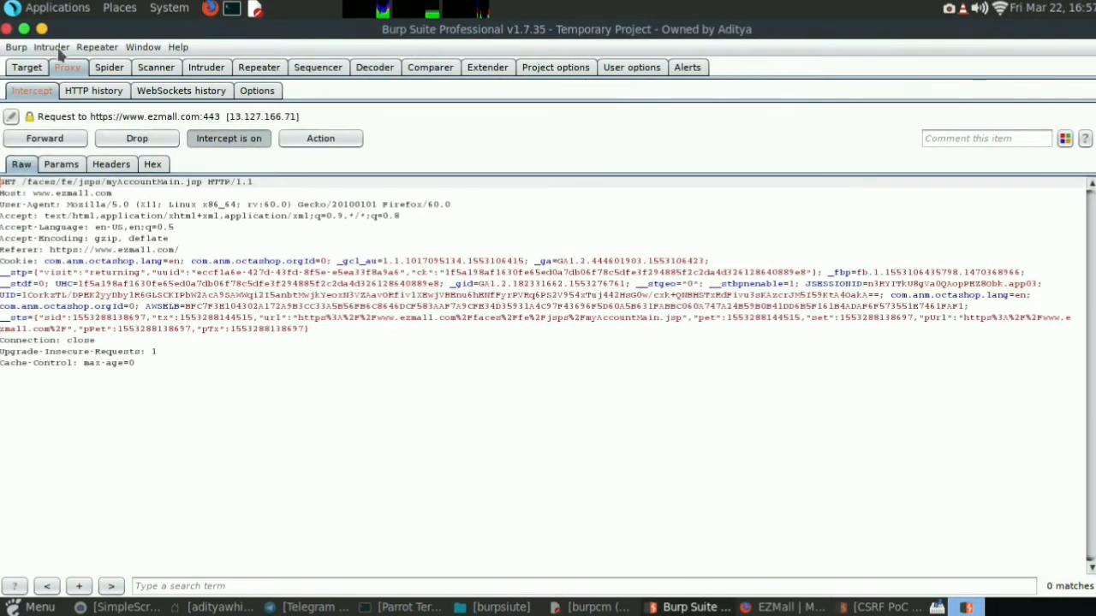
{"action": "left_click", "coordinate": [136, 138]}
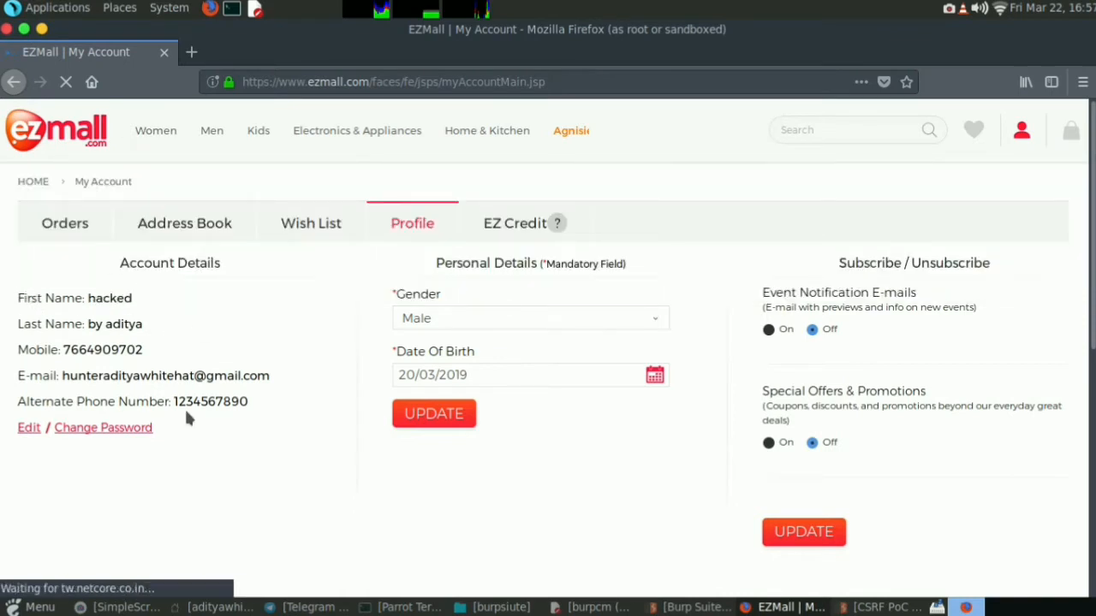
{"action": "mouse_move", "coordinate": [264, 483]}
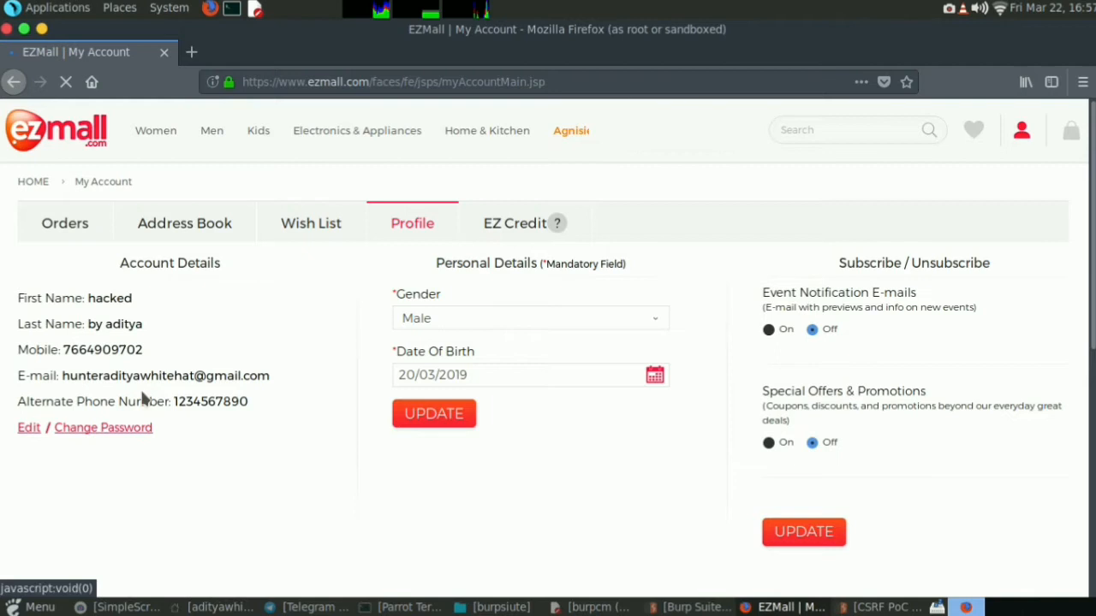
Reveal the New Password fields using the Change Password link on the Profile tab
{"action": "left_click", "coordinate": [102, 427]}
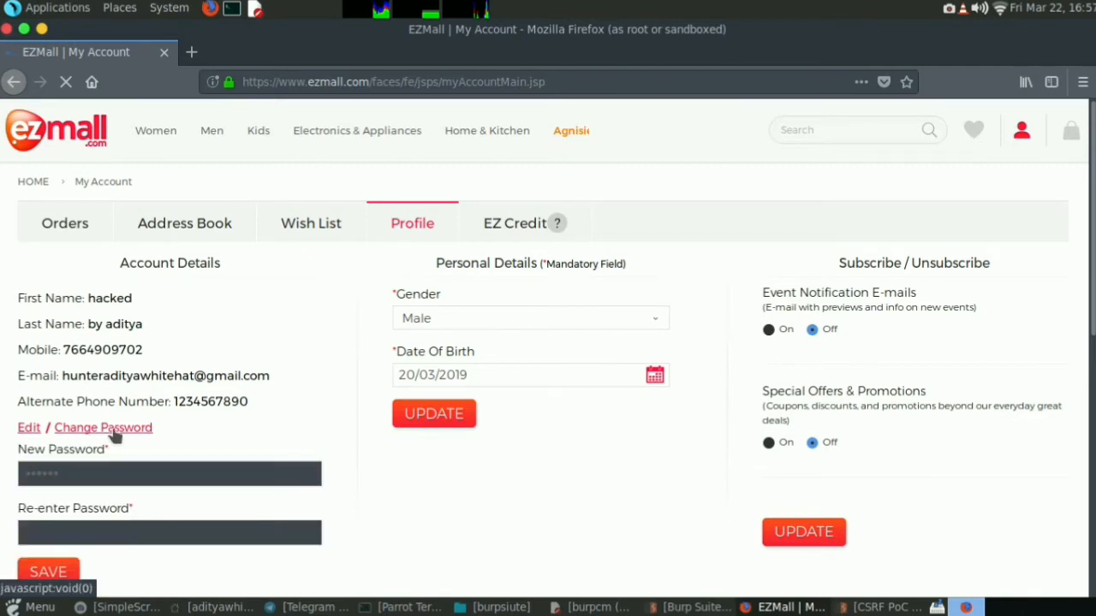
{"action": "scroll", "scroll_direction": "down", "scroll_amount": 3}
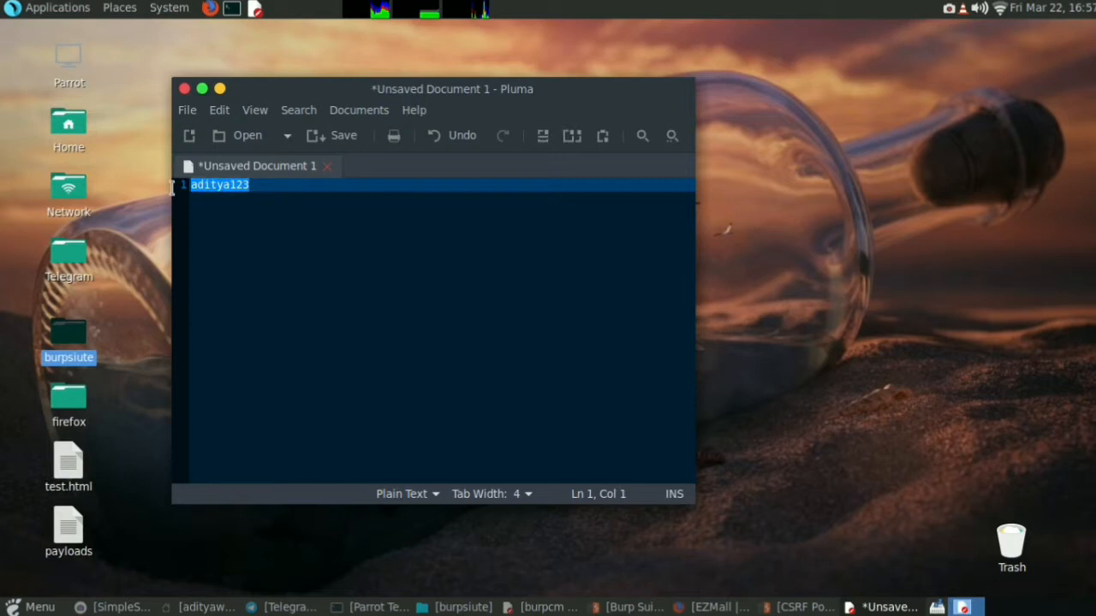
{"action": "mouse_move", "coordinate": [888, 359]}
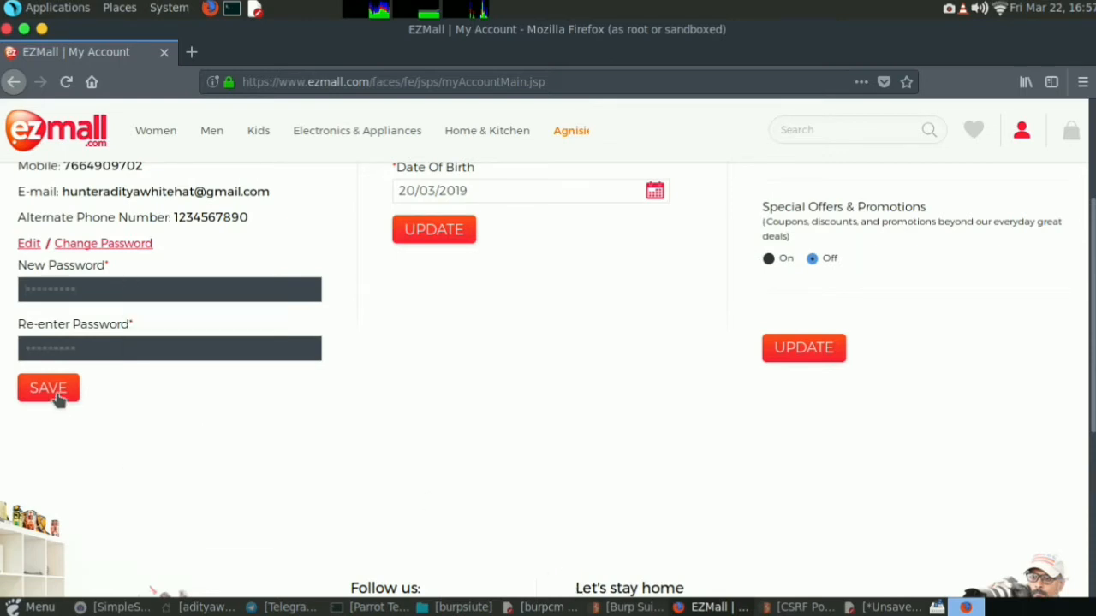
{"action": "left_click", "coordinate": [633, 607]}
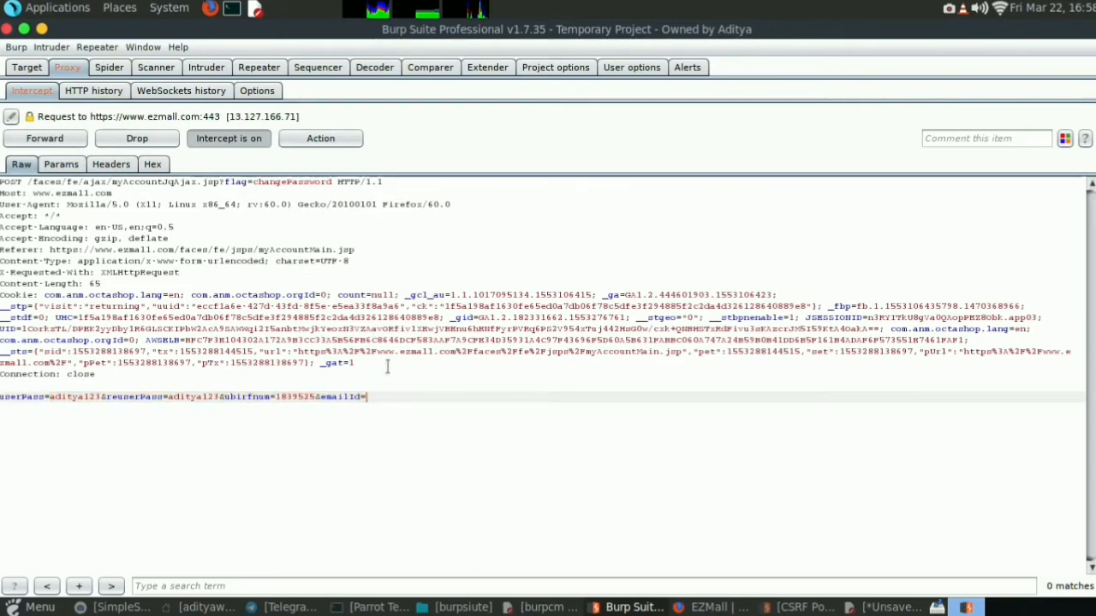
Generate a CSRF PoC for the changePassword POST, then turn interception off
{"action": "right_click", "coordinate": [386, 366]}
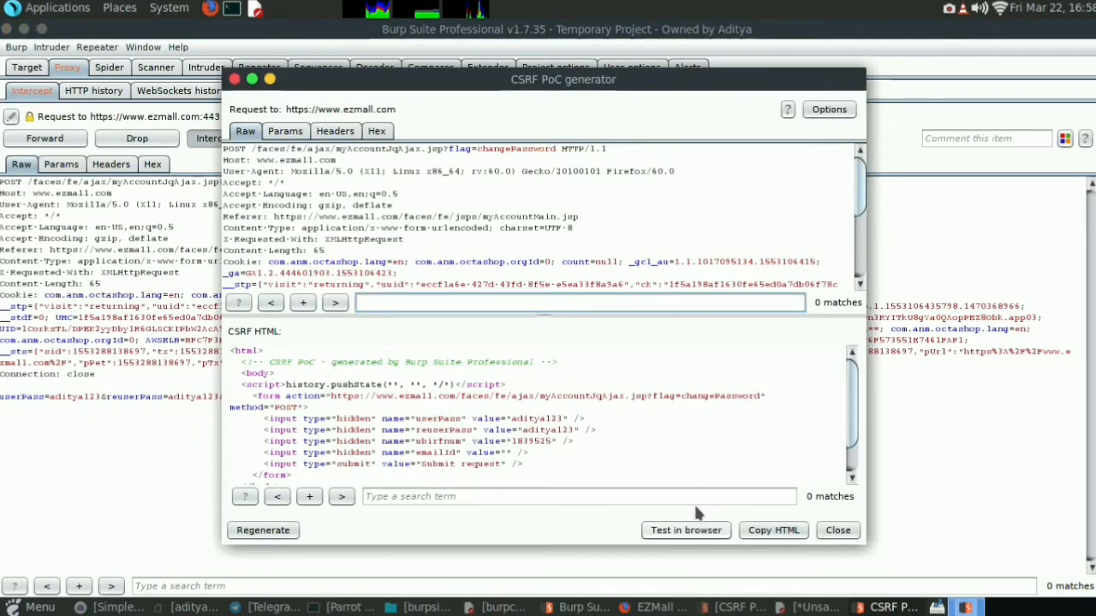
{"action": "left_click", "coordinate": [836, 530]}
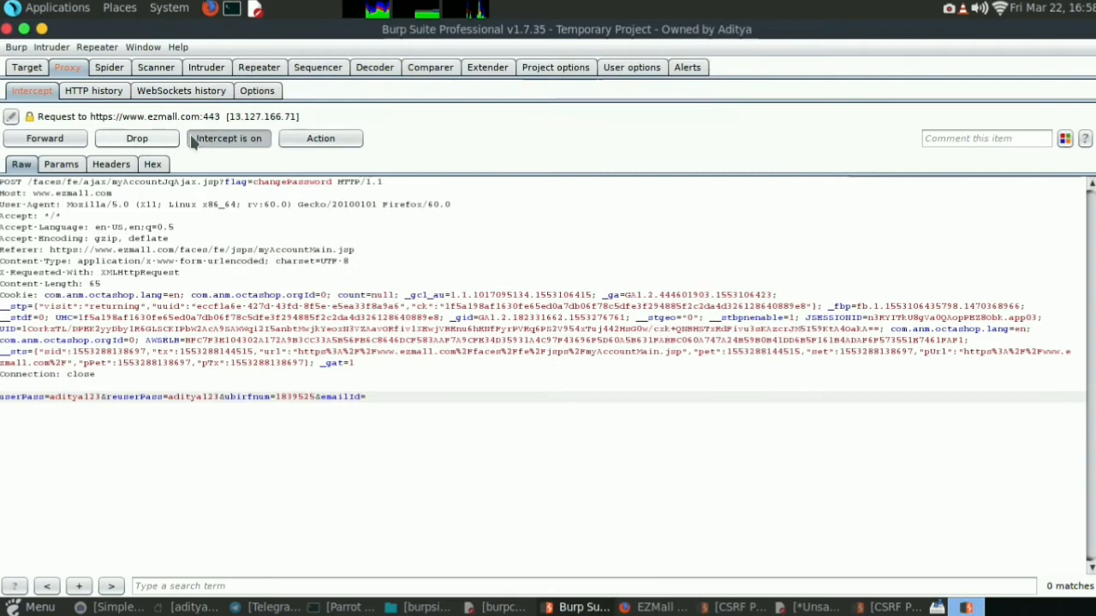
{"action": "left_click", "coordinate": [136, 138]}
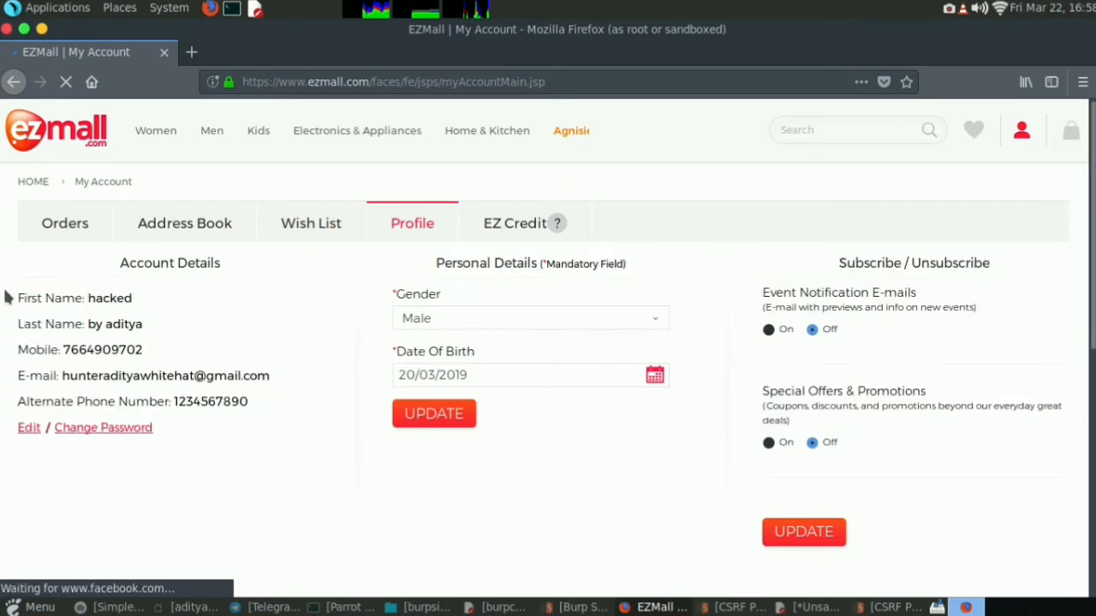
Test the updateBasicDetails CSRF PoC in the browser and check the name reads bug hunting
{"action": "scroll", "scroll_direction": "down", "scroll_amount": 3}
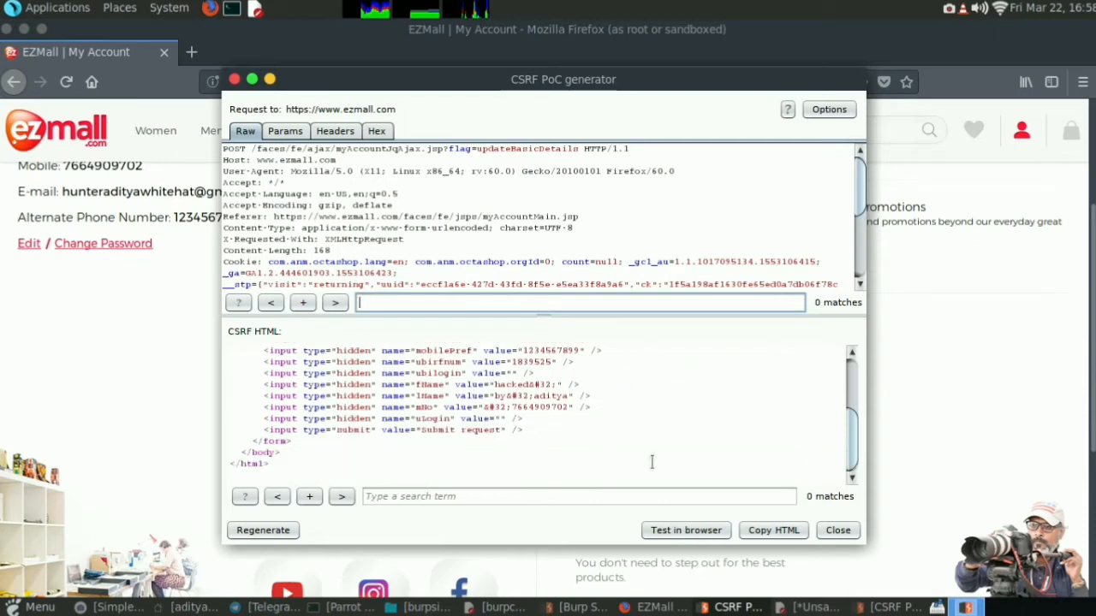
{"action": "left_click", "coordinate": [686, 530]}
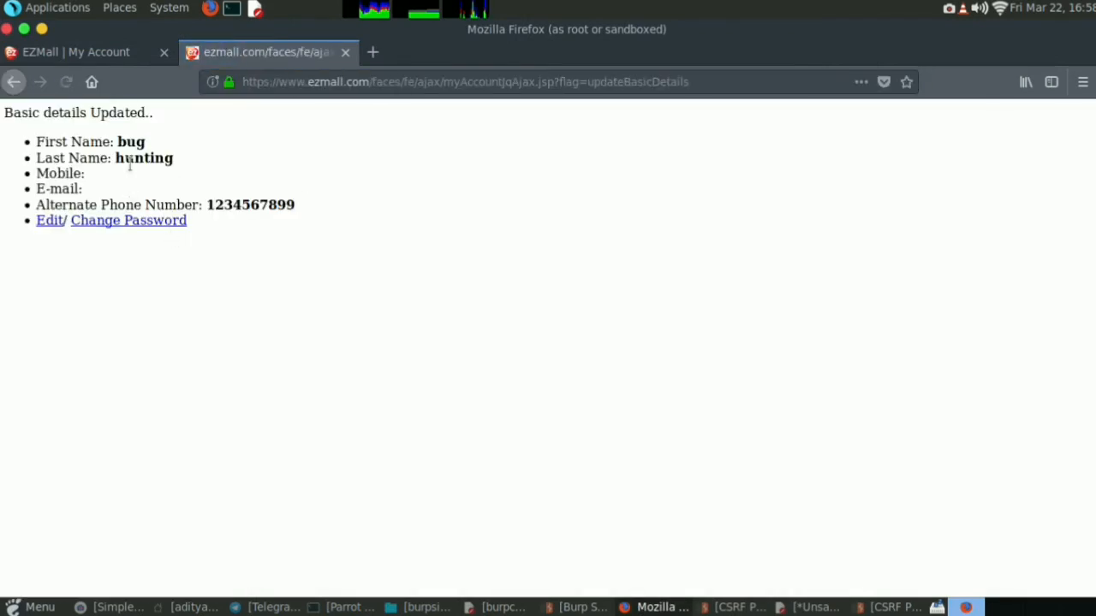
{"action": "left_click_drag", "start_coordinate": [36, 141], "coordinate": [87, 173]}
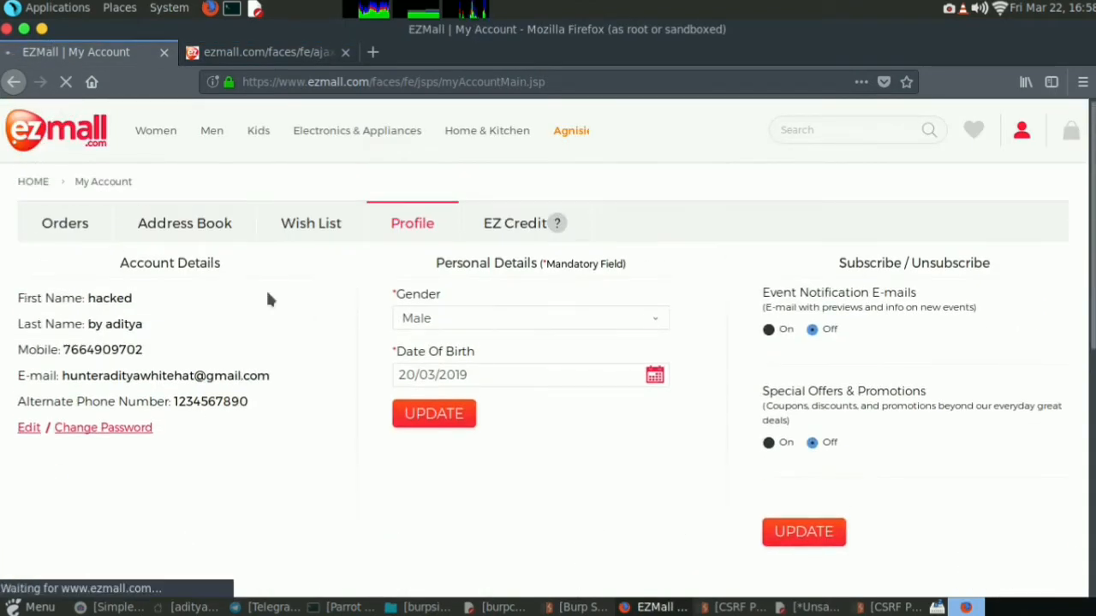
{"action": "mouse_move", "coordinate": [242, 392]}
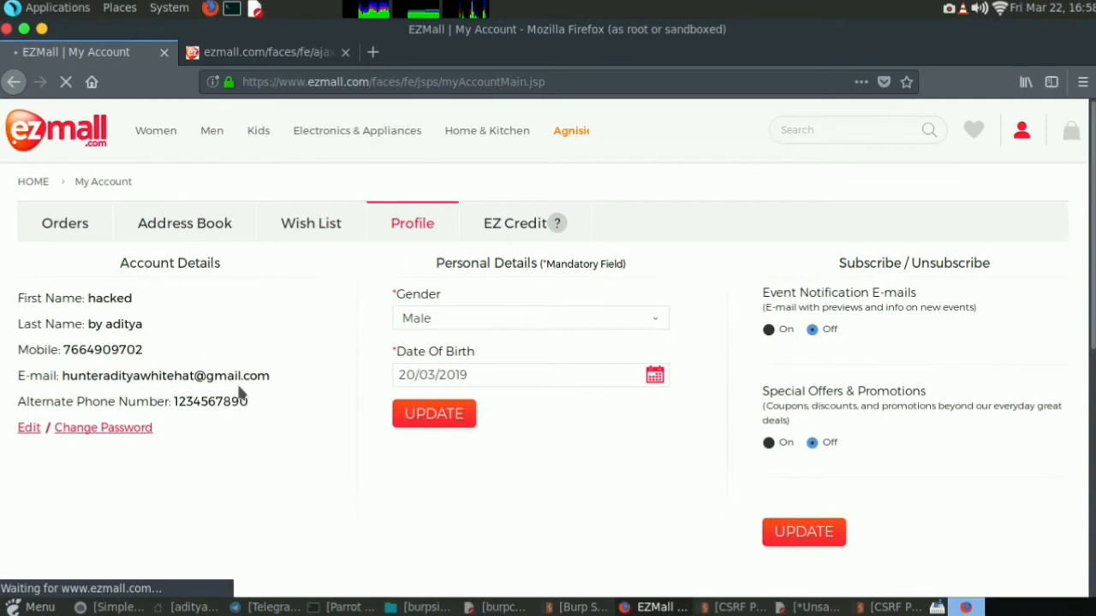
{"action": "mouse_move", "coordinate": [251, 442]}
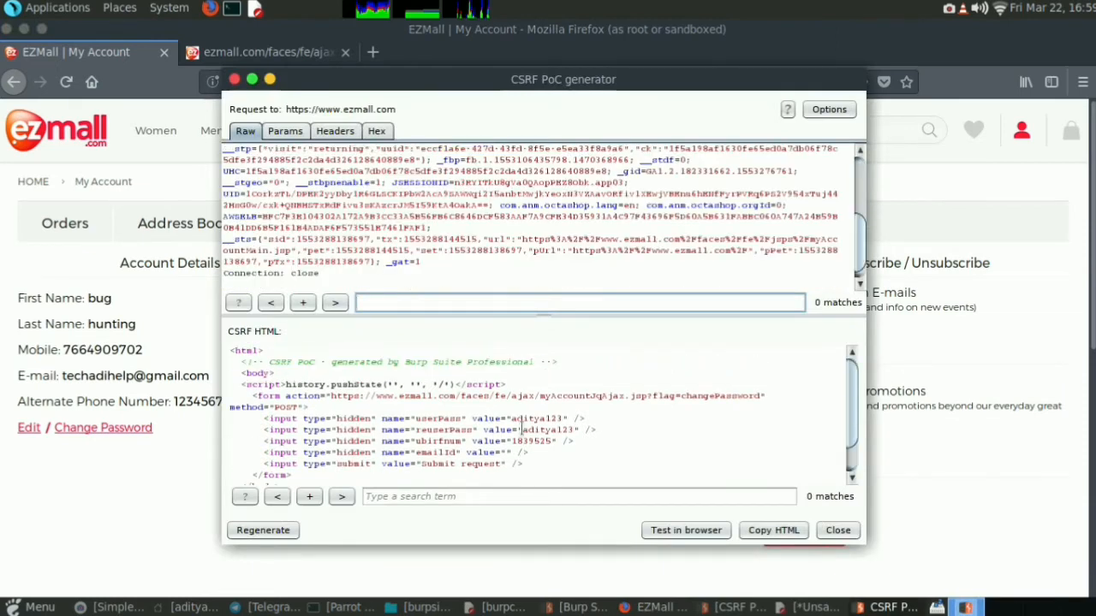
Test the changePassword CSRF PoC in a new Firefox tab until EZMall reports success
{"action": "left_click", "coordinate": [685, 530]}
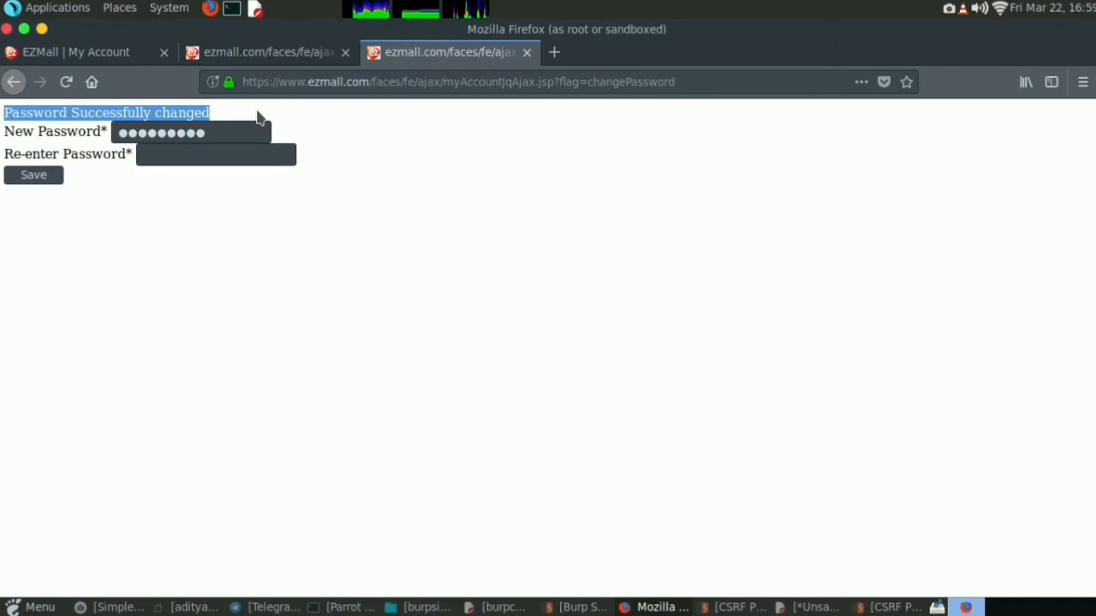
Return to EZMall's My Account tab showing the 'bug hunting' profile and scroll it
{"action": "left_click", "coordinate": [75, 51]}
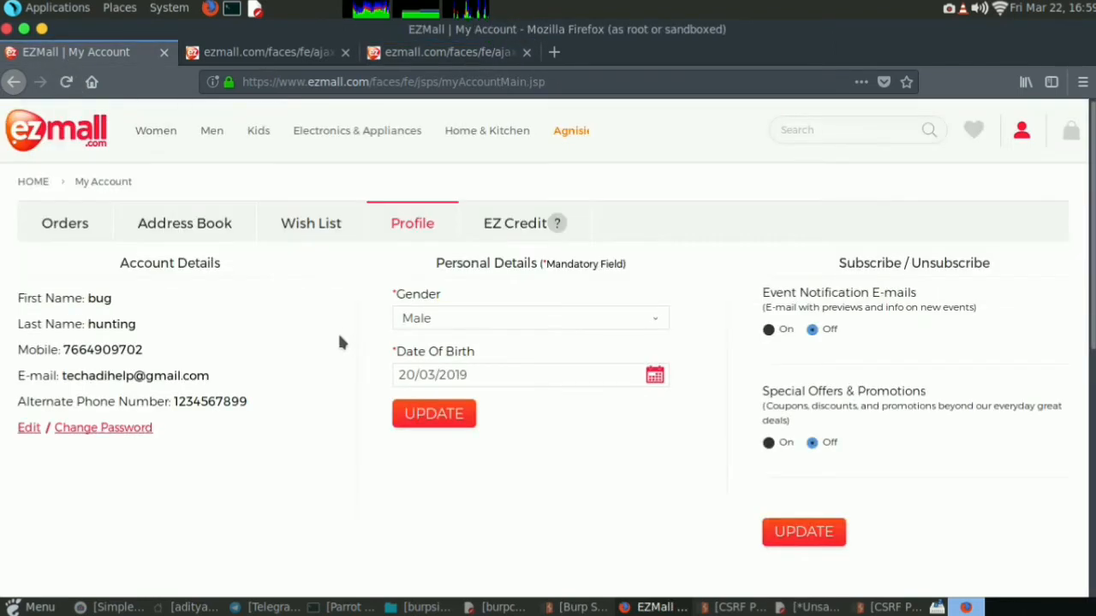
{"action": "scroll", "scroll_direction": "down", "scroll_amount": 3}
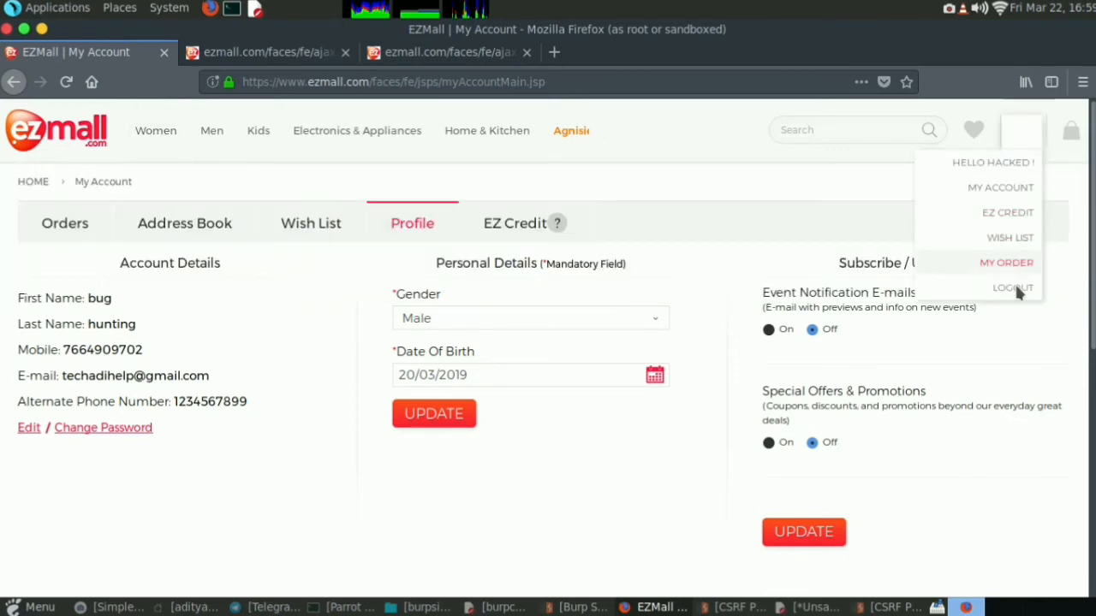
Log out of EZMall, browse the home page, then return to the 'Basic details Updated' tab
{"action": "left_click", "coordinate": [1013, 287]}
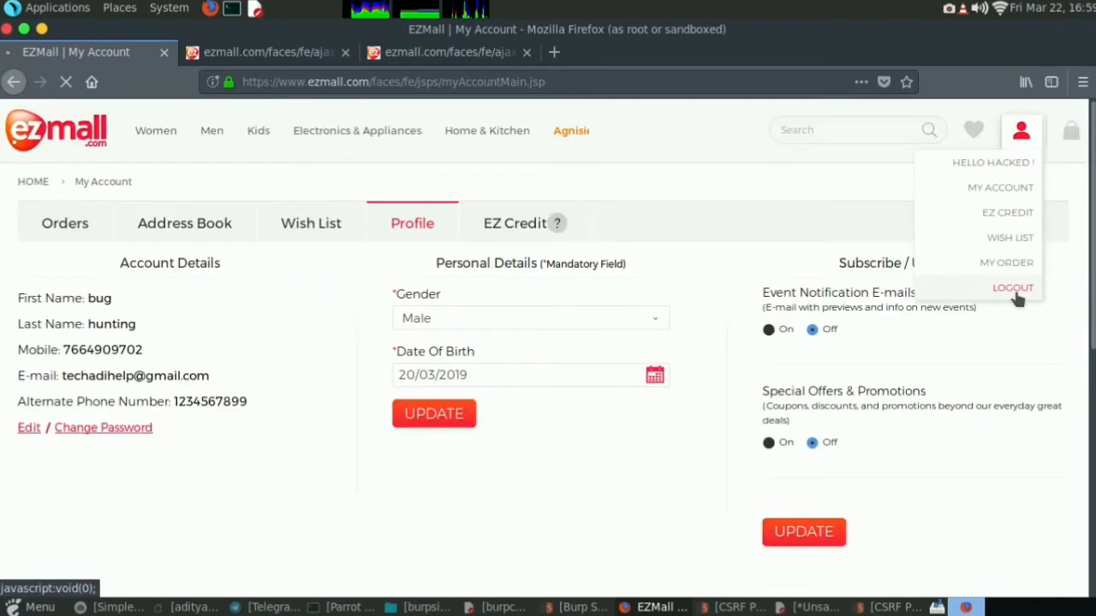
{"action": "left_click", "coordinate": [1013, 287]}
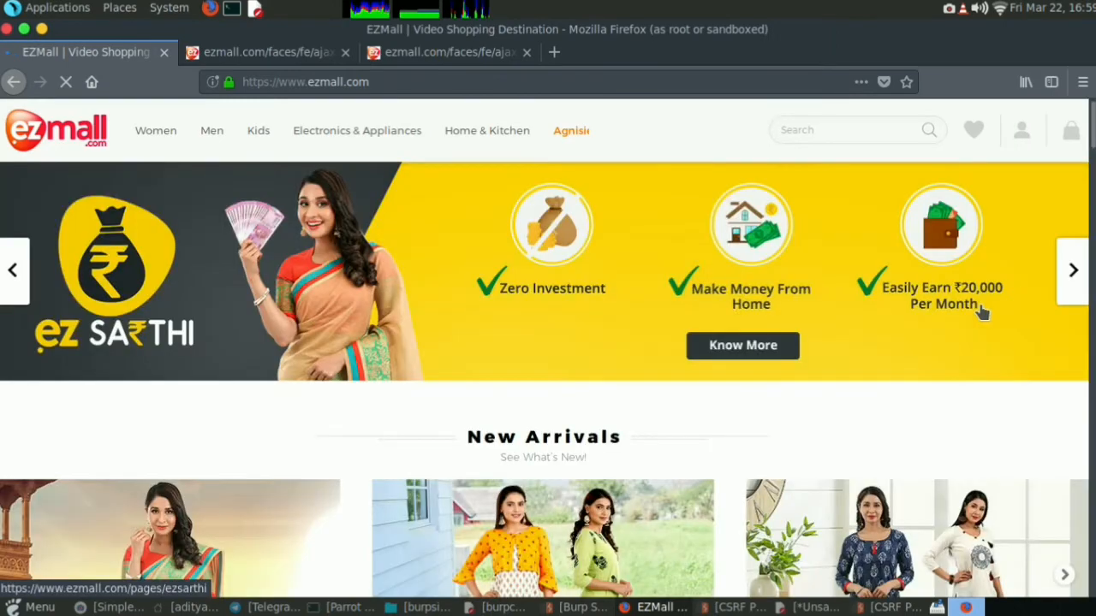
{"action": "scroll", "scroll_direction": "down", "scroll_amount": 3}
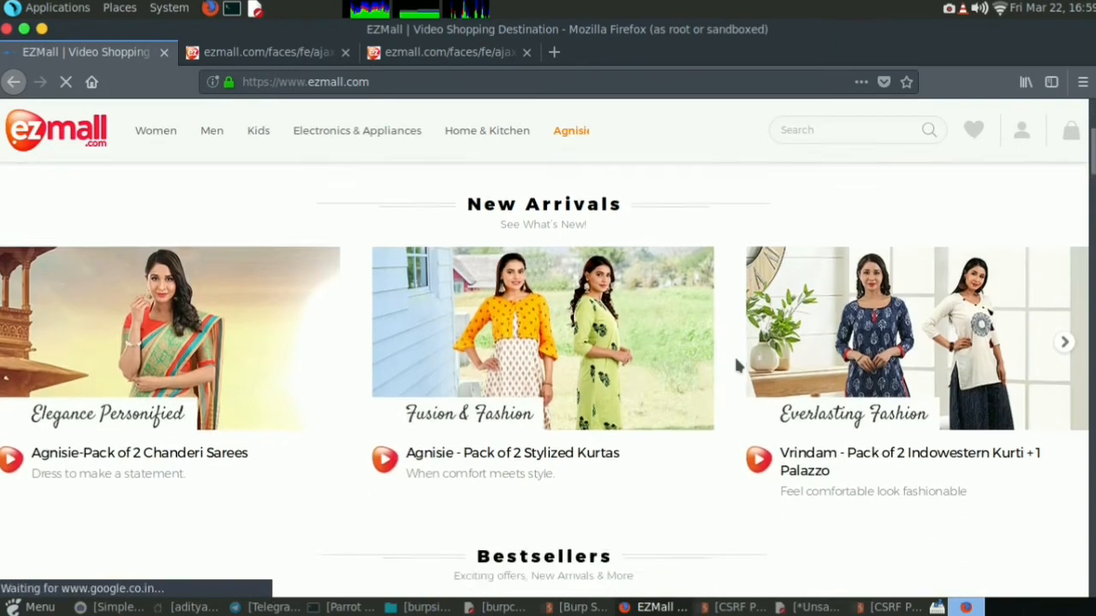
{"action": "scroll", "scroll_direction": "down", "scroll_amount": 3}
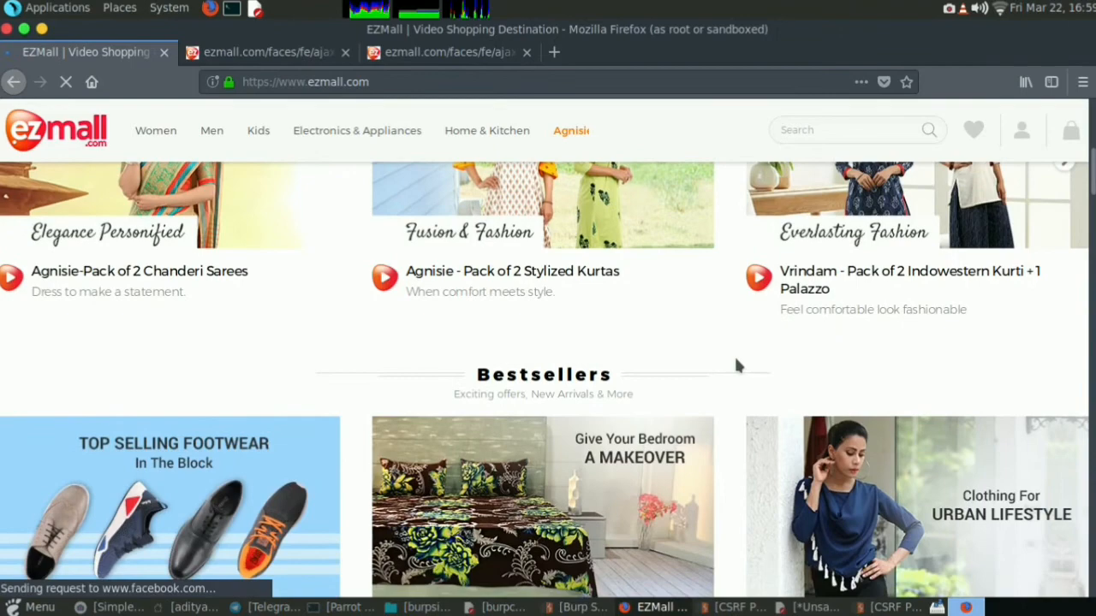
{"action": "scroll", "scroll_direction": "down", "scroll_amount": 3}
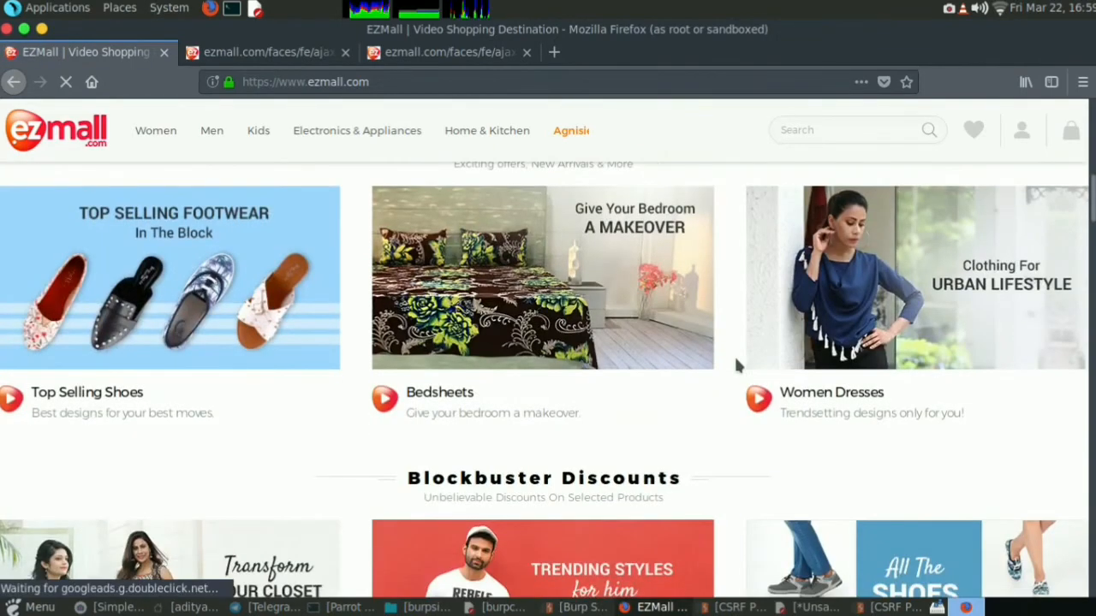
{"action": "scroll", "scroll_direction": "down", "scroll_amount": 3}
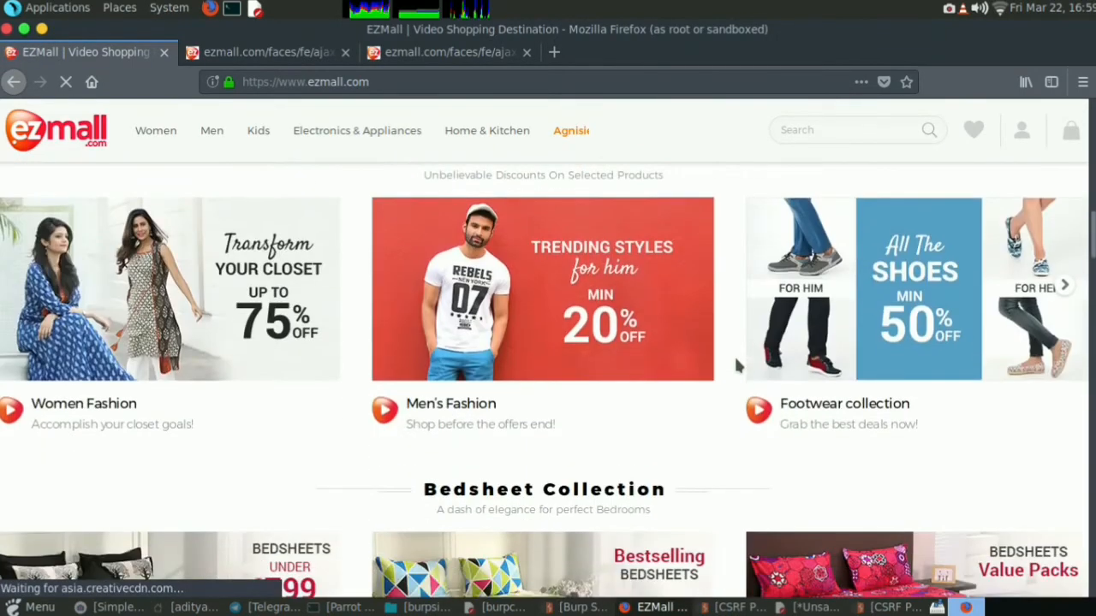
{"action": "scroll", "scroll_direction": "down", "scroll_amount": 3}
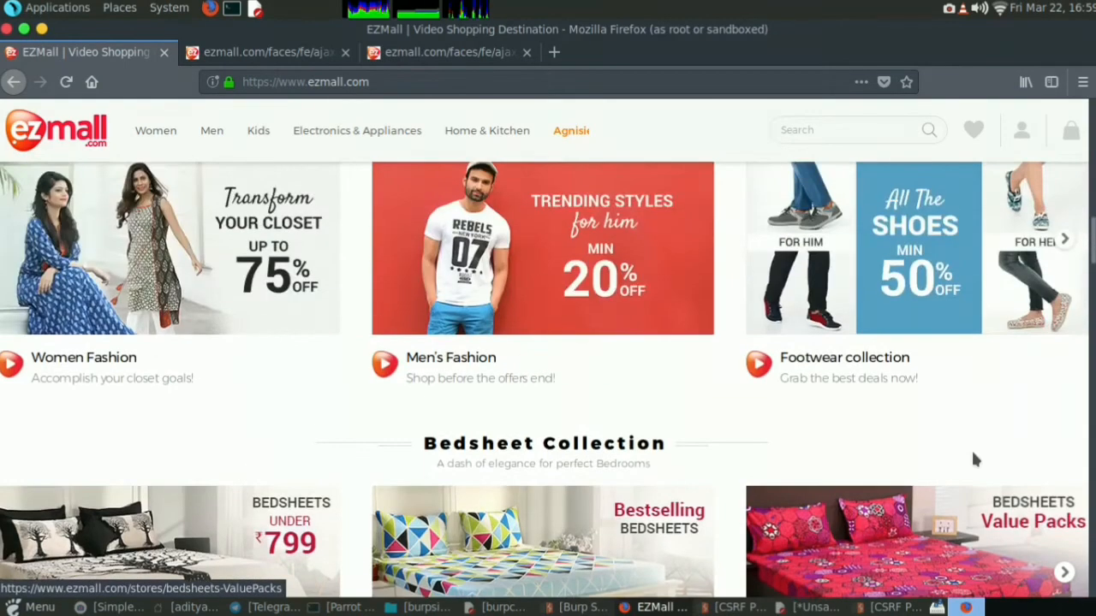
{"action": "scroll", "scroll_direction": "down", "scroll_amount": 3}
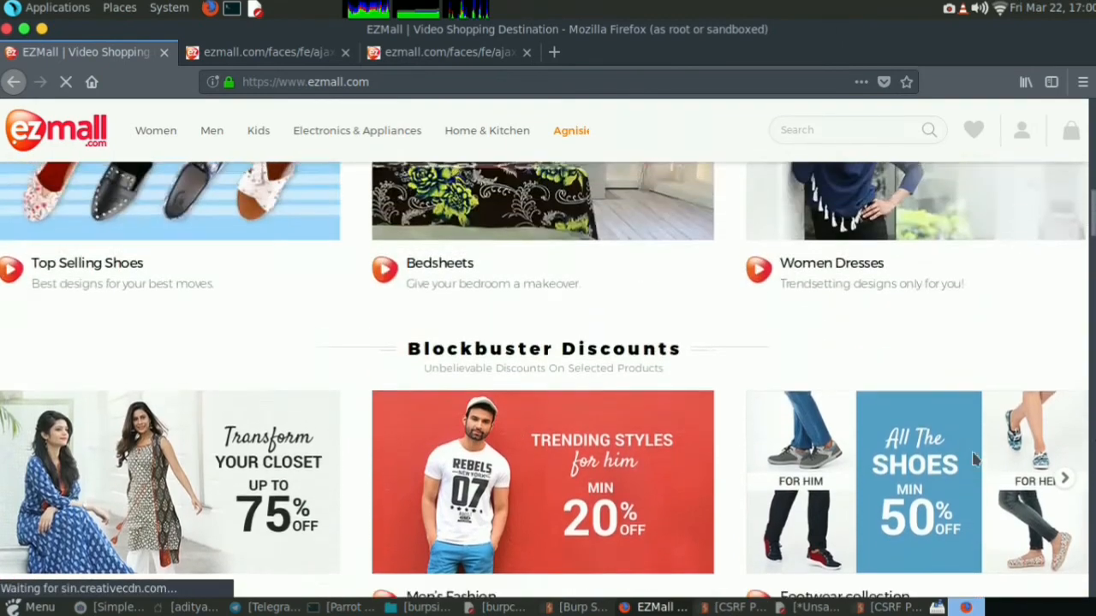
{"action": "scroll", "scroll_direction": "up", "scroll_amount": 3}
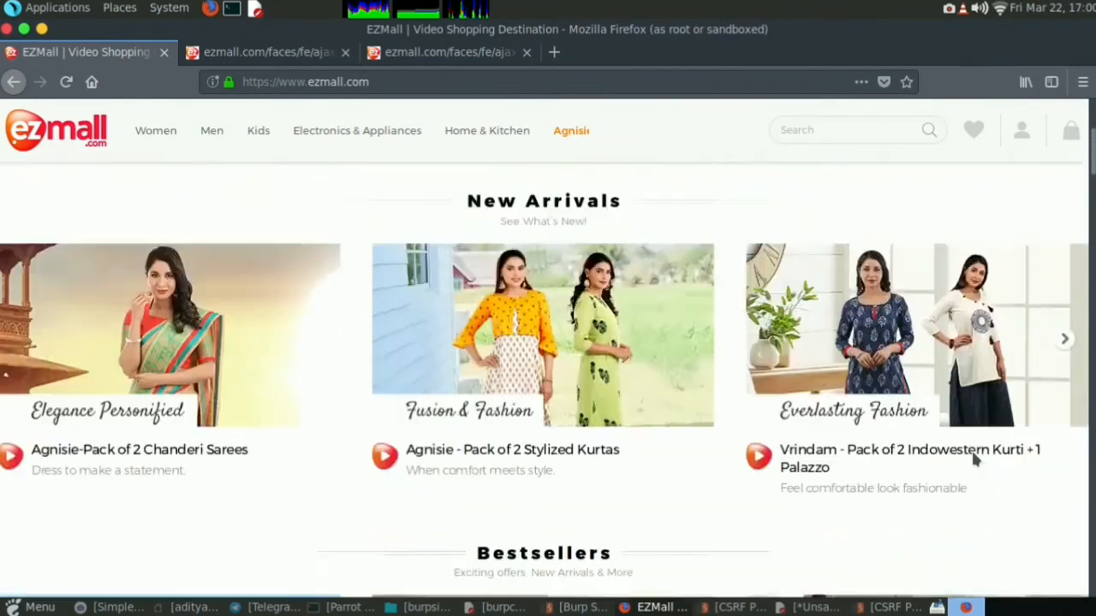
{"action": "scroll", "scroll_direction": "up", "scroll_amount": 3}
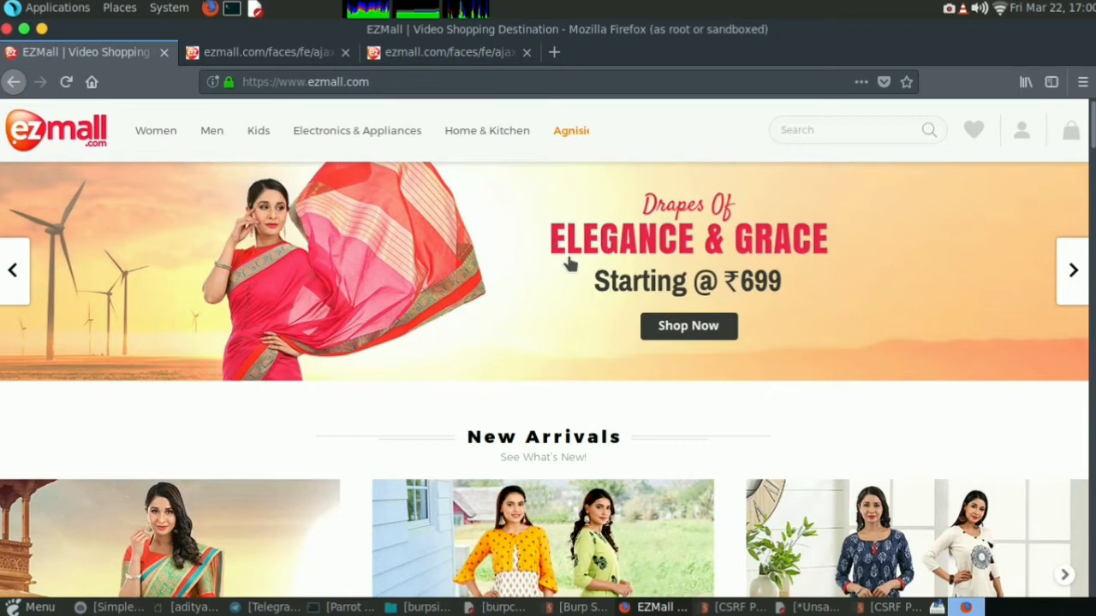
{"action": "left_click", "coordinate": [448, 51]}
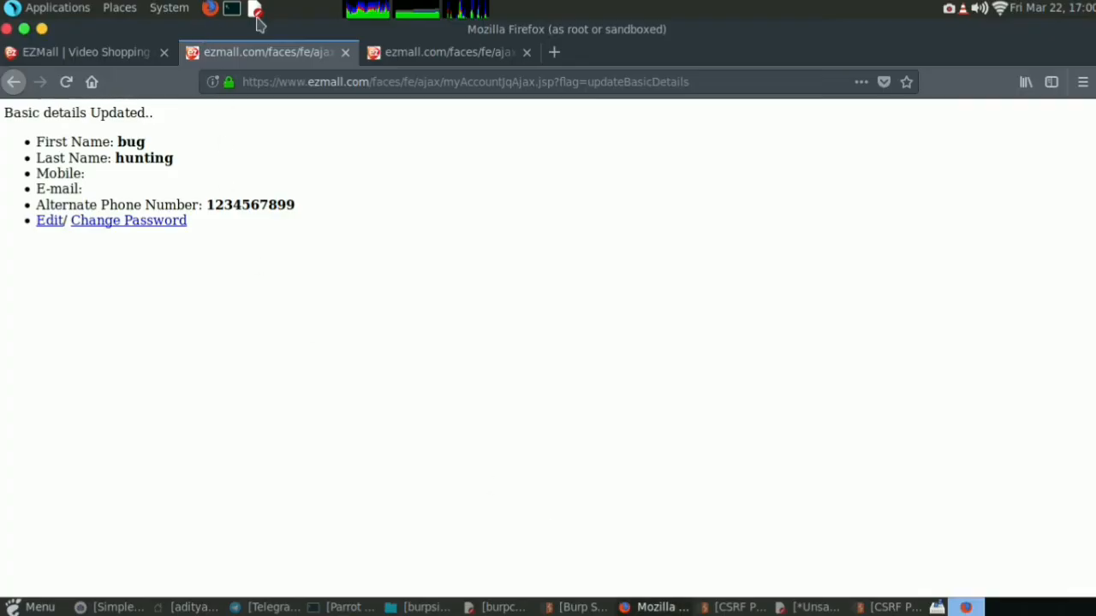
Open a new blank Firefox tab
{"action": "left_click", "coordinate": [554, 52]}
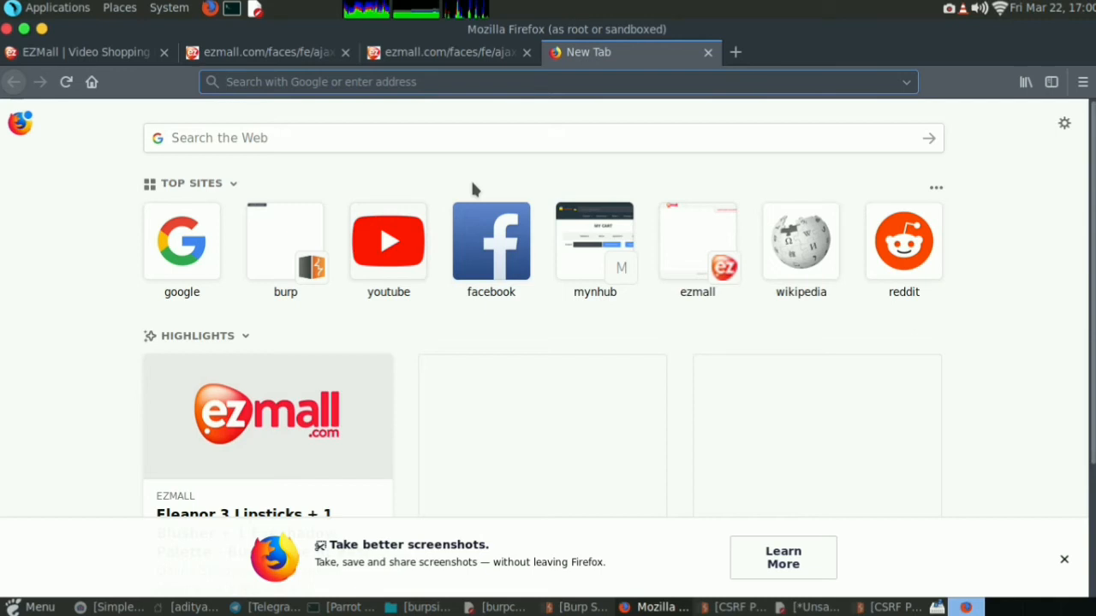
Search Google for HackerOne CSRF reports and scroll the results
{"action": "type", "text": "hacker"}
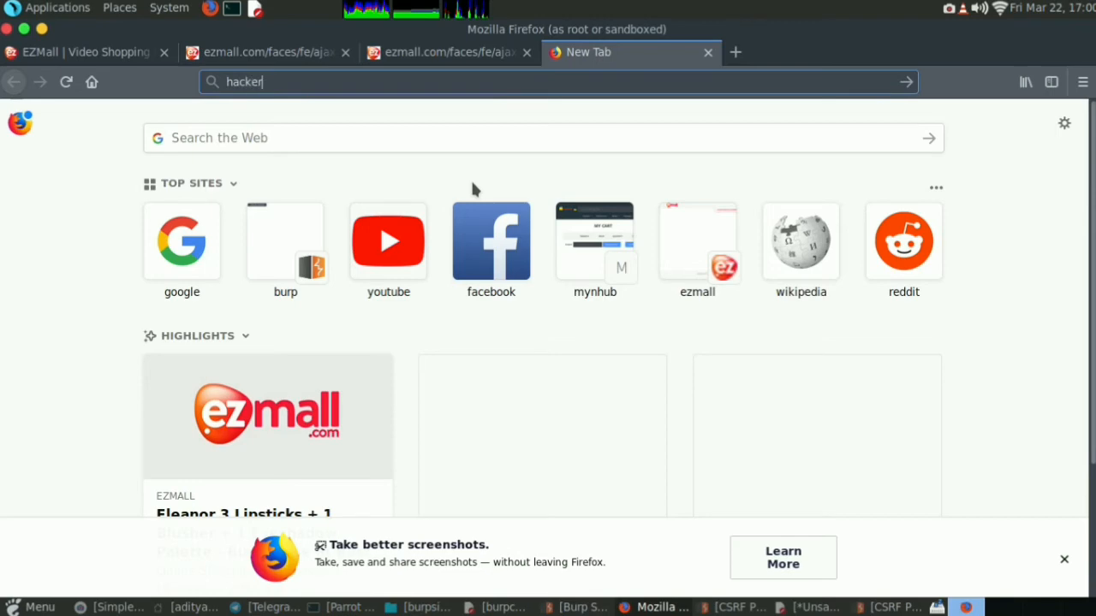
{"action": "type", "text": "oen"}
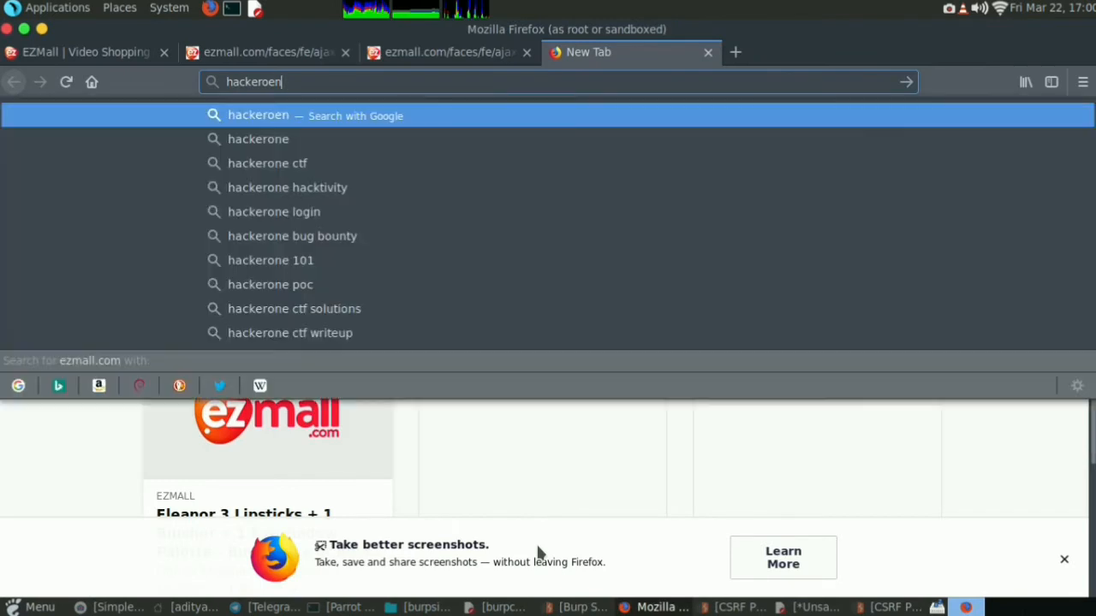
{"action": "key", "text": "BackSpace"}
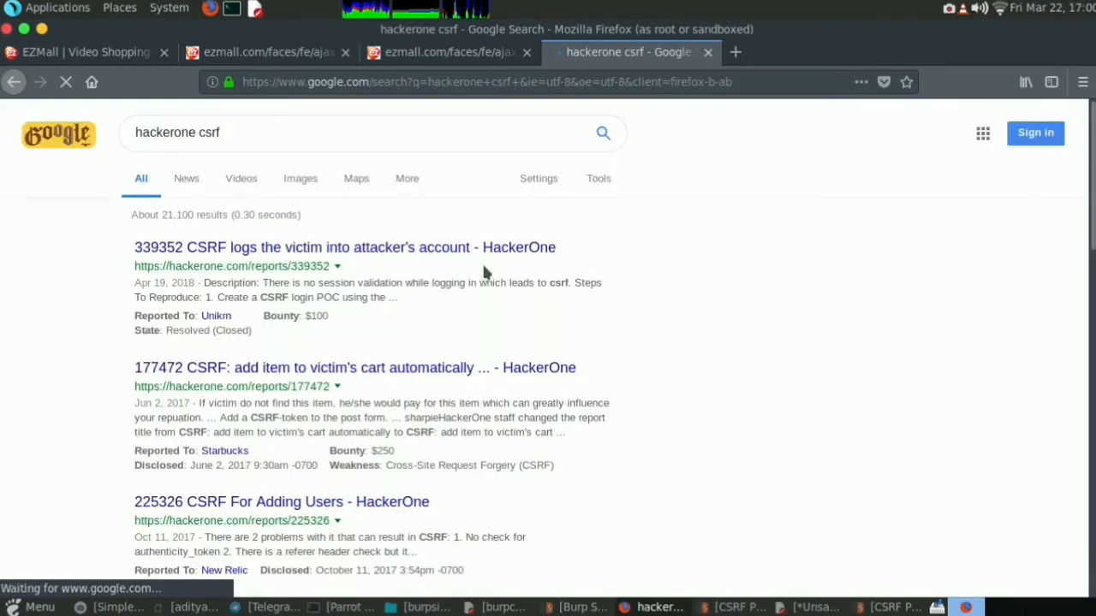
{"action": "scroll", "scroll_direction": "down", "scroll_amount": 3}
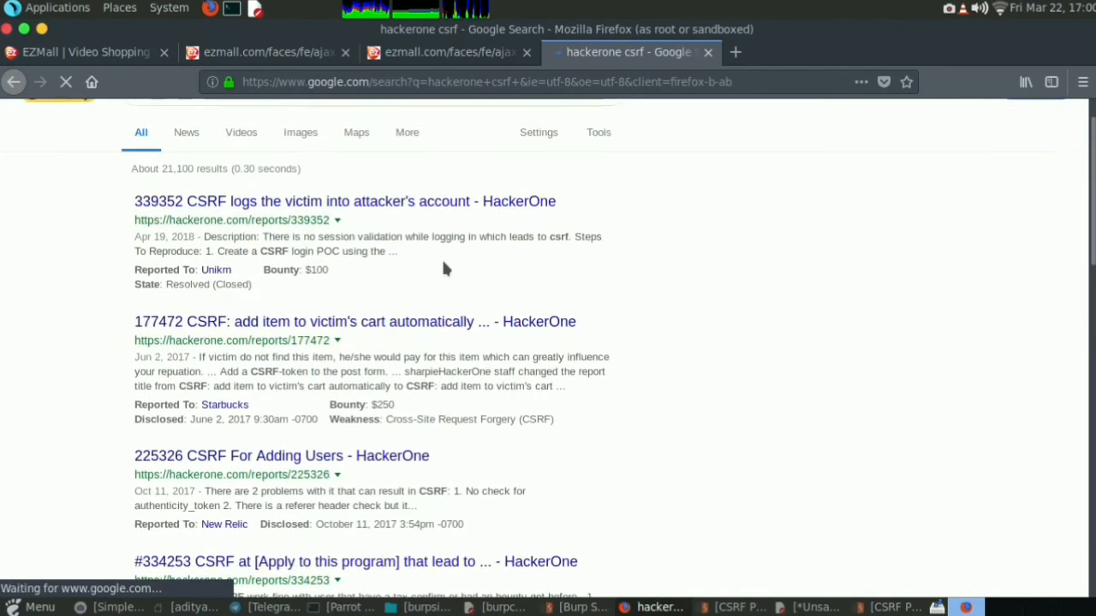
Refine the Google query by adding 'full account takeover'
{"action": "left_click", "coordinate": [344, 201]}
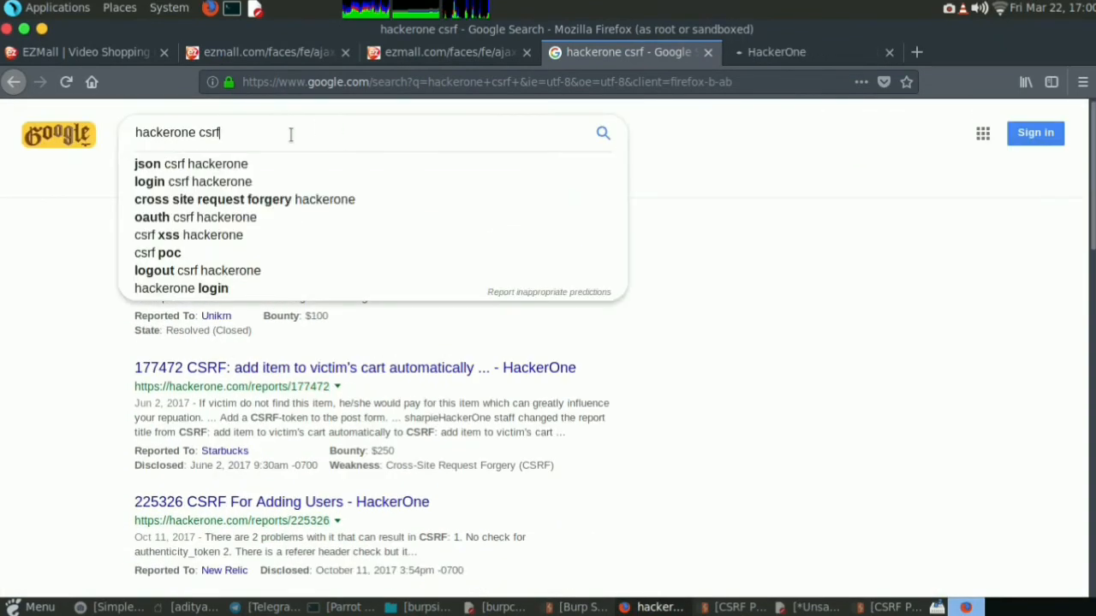
{"action": "type", "text": "full a"}
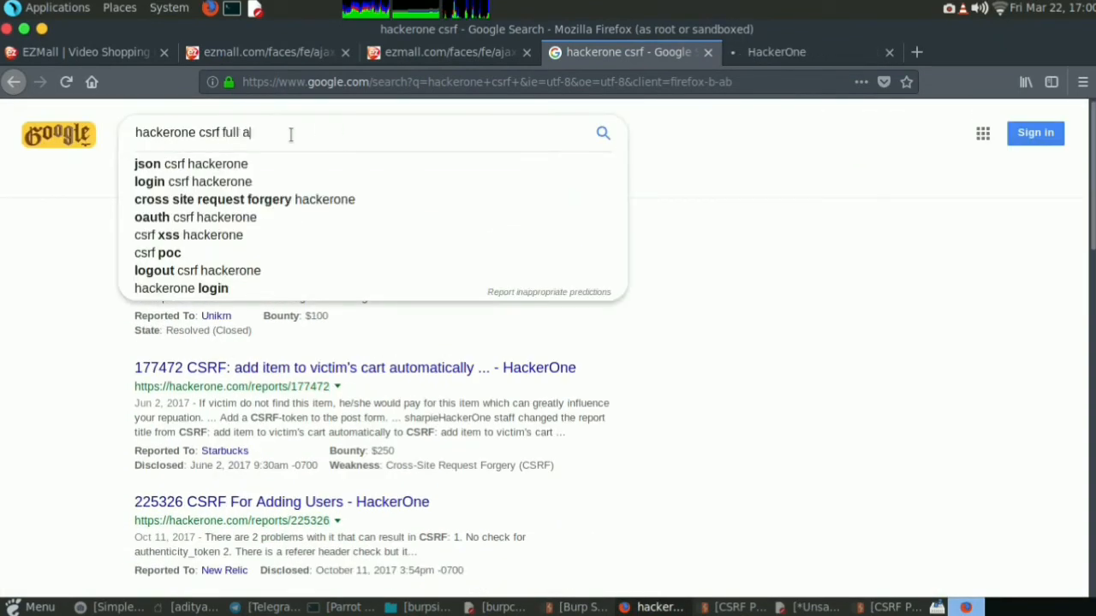
{"action": "type", "text": "ccont"}
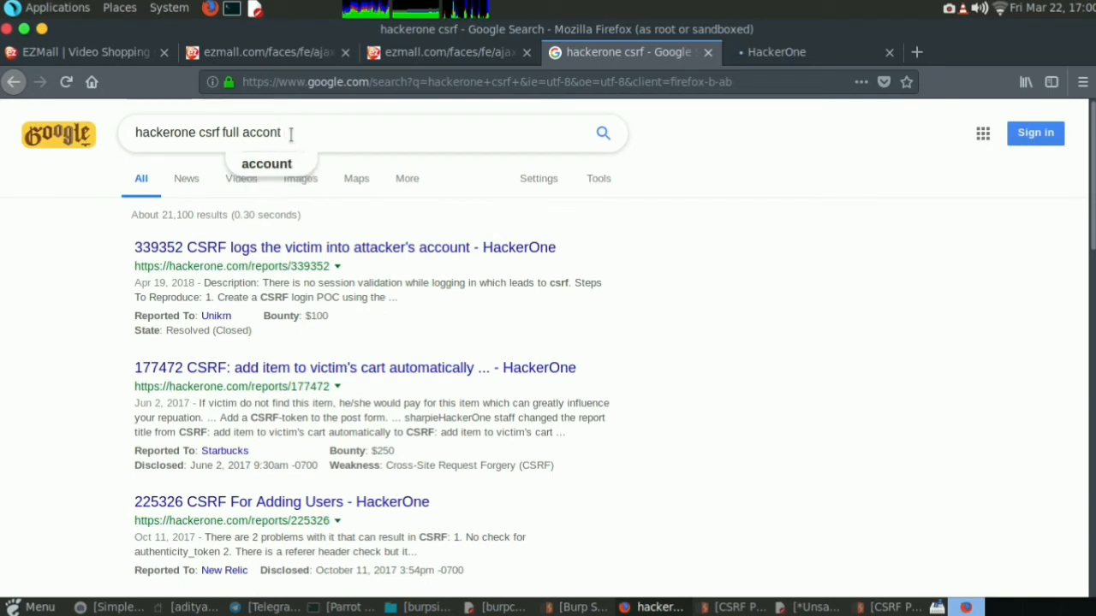
{"action": "type", "text": "account"}
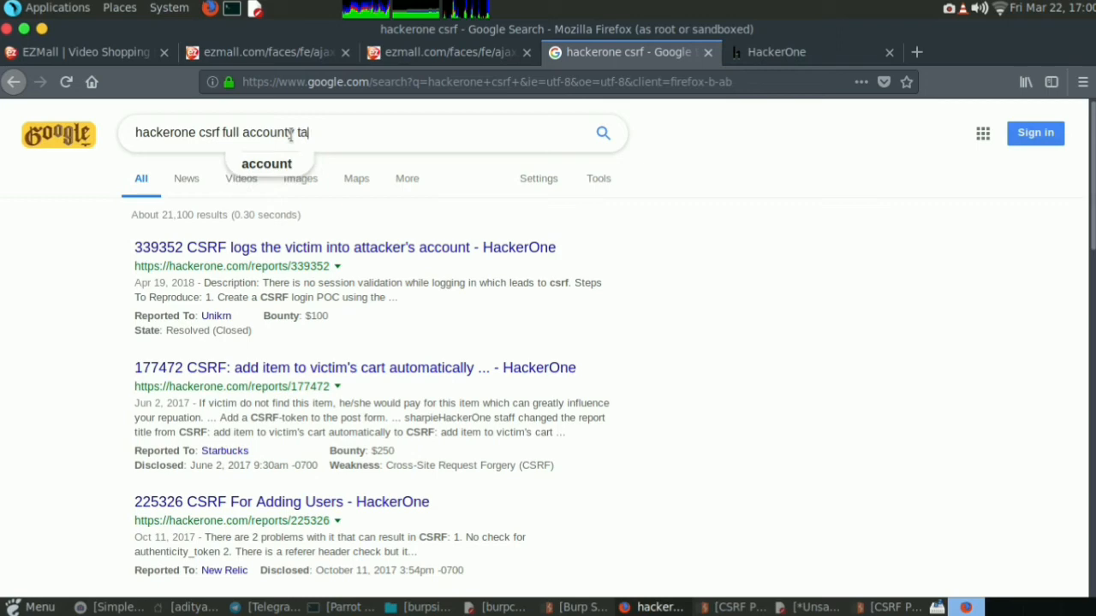
{"action": "type", "text": "takeover"}
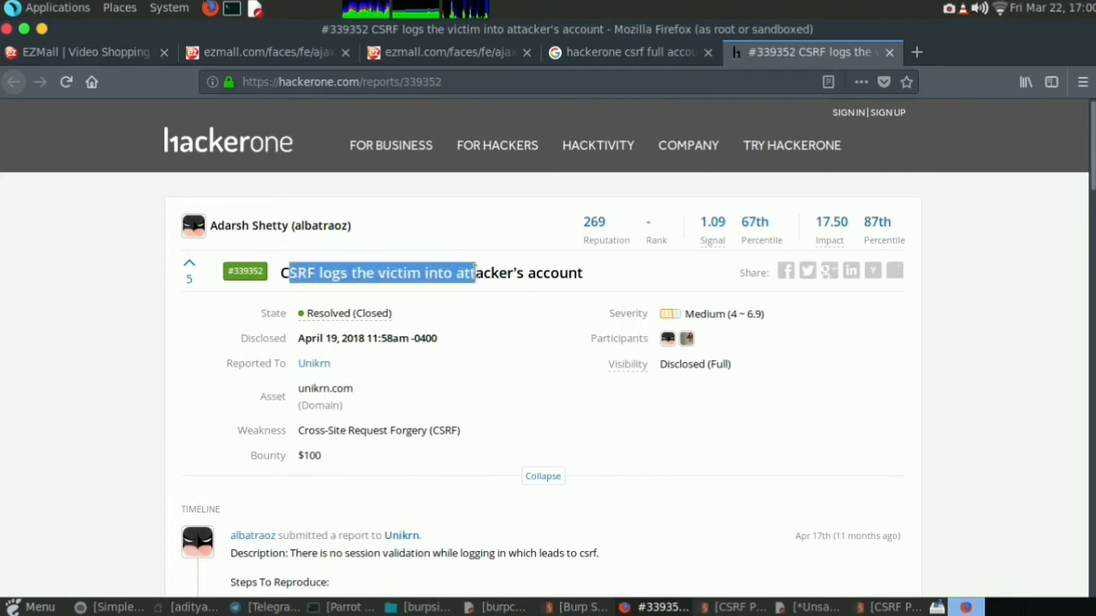
Scroll HackerOne report 339352 and highlight its $100 bounty
{"action": "scroll", "scroll_direction": "down", "scroll_amount": 3}
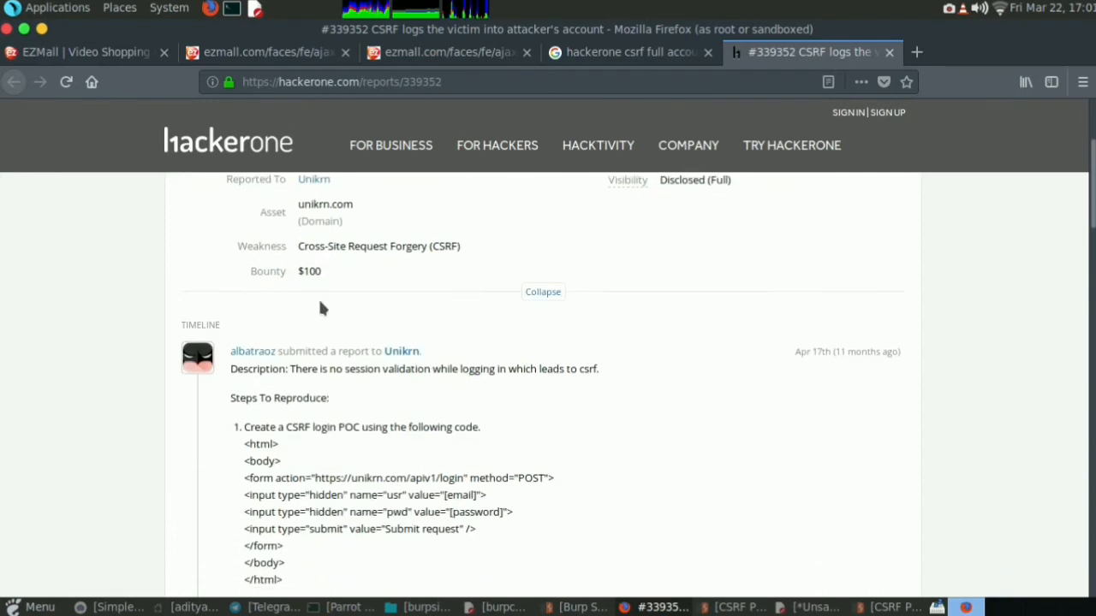
{"action": "double_click", "coordinate": [309, 271]}
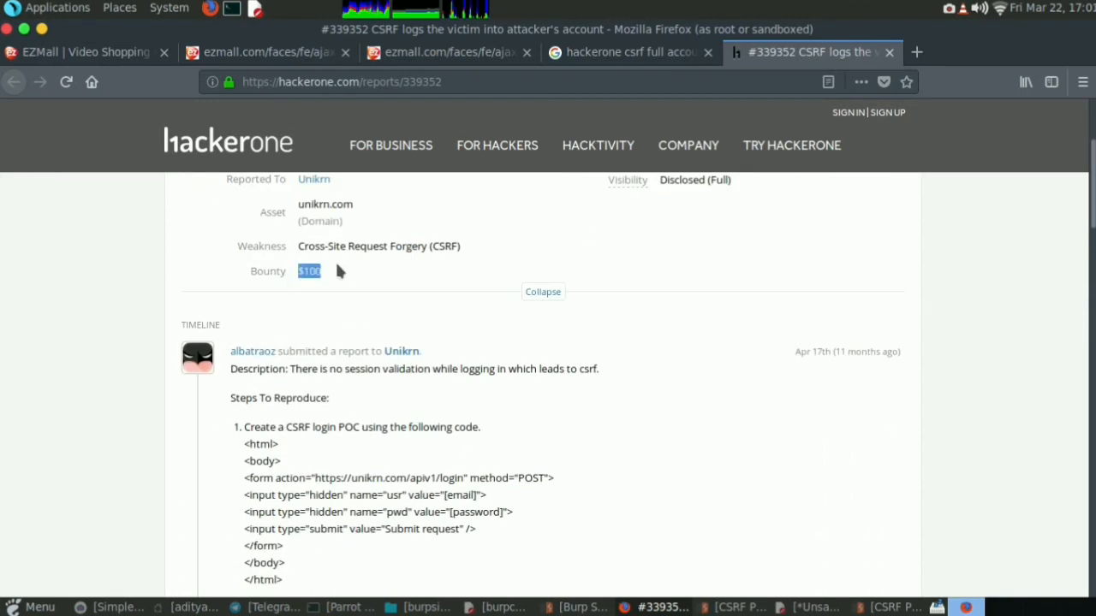
{"action": "mouse_move", "coordinate": [344, 238]}
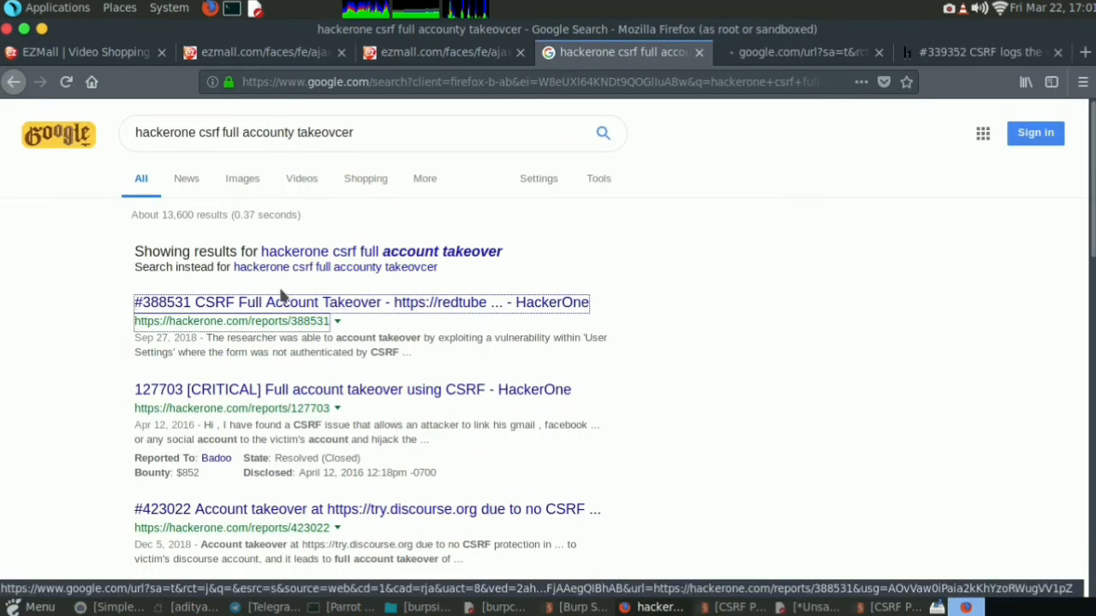
Open report 127703 with its $852 bounty in a new tab, then return to the results
{"action": "right_click", "coordinate": [351, 297]}
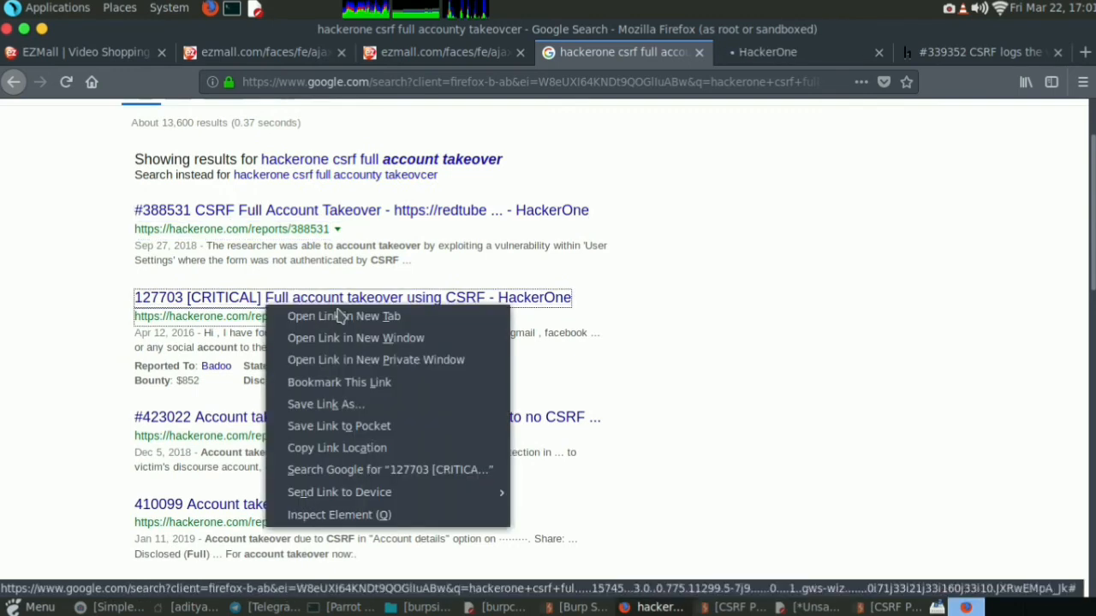
{"action": "left_click", "coordinate": [344, 316]}
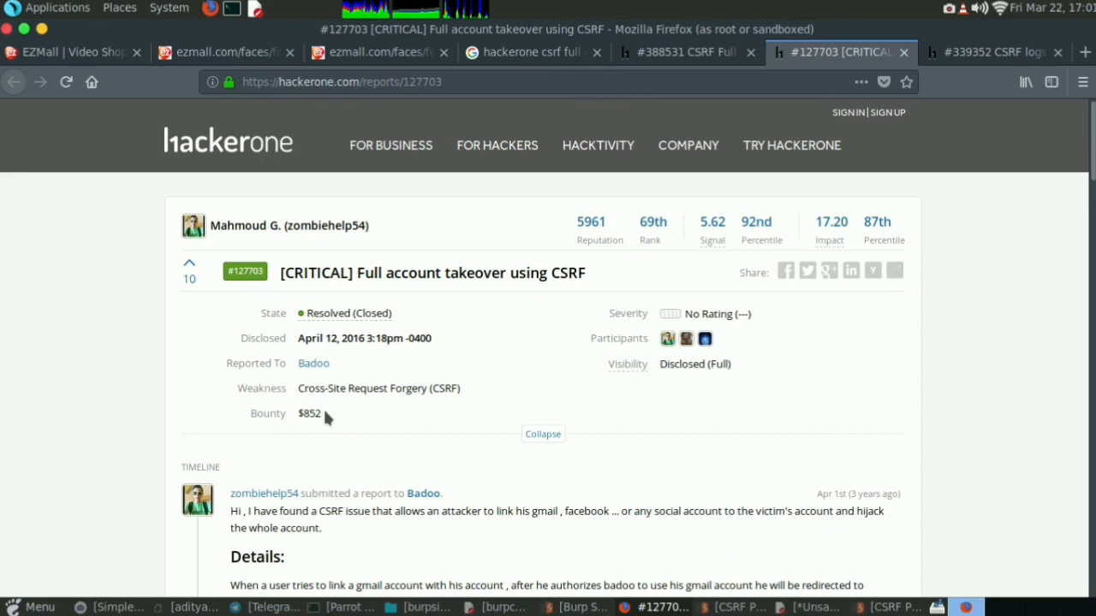
{"action": "mouse_move", "coordinate": [445, 106]}
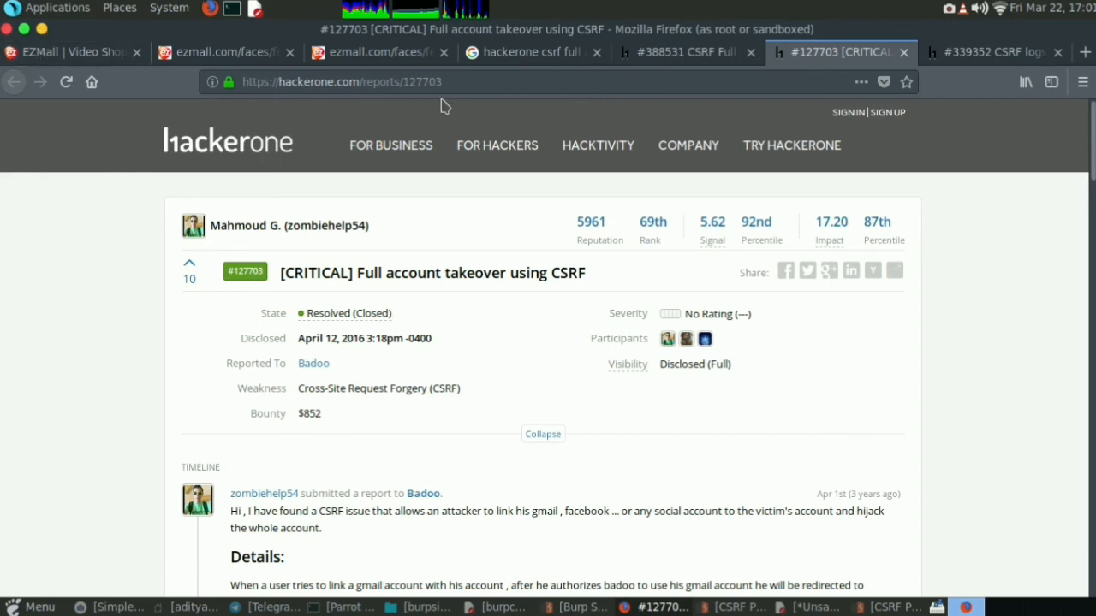
{"action": "left_click", "coordinate": [993, 51]}
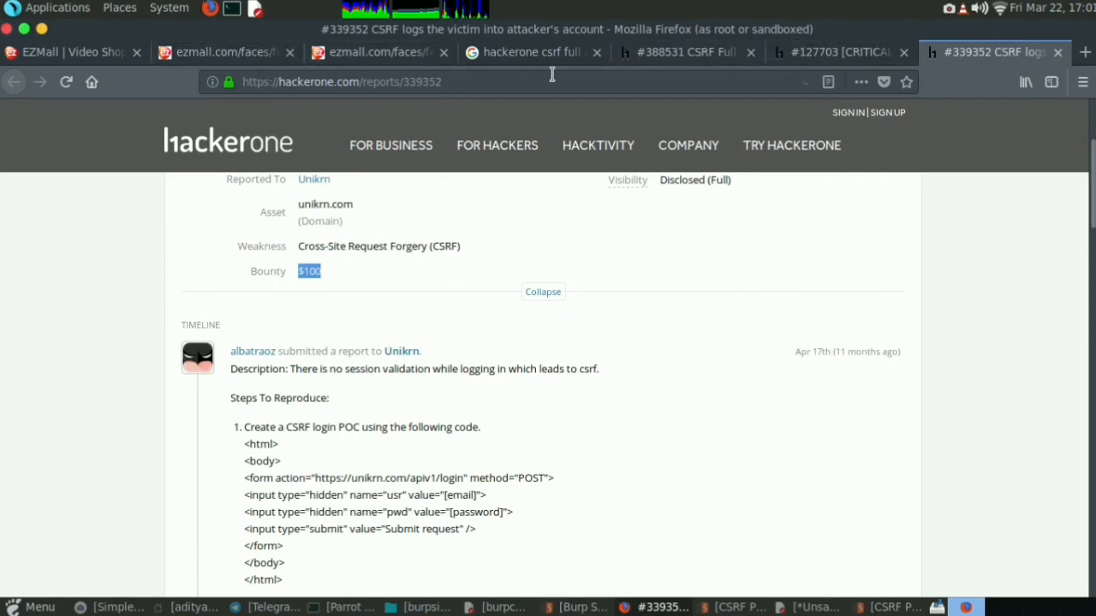
{"action": "right_click", "coordinate": [295, 268]}
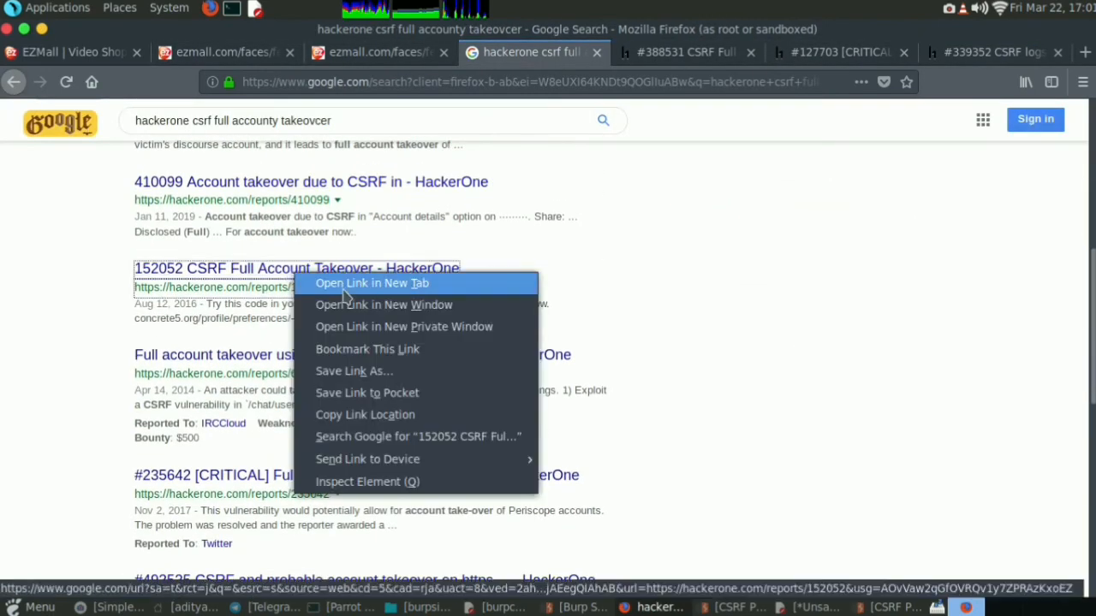
Open takeover reports 152052, 493535 and 235642 in new tabs, viewing 235642's $5,040 bounty
{"action": "left_click", "coordinate": [372, 282]}
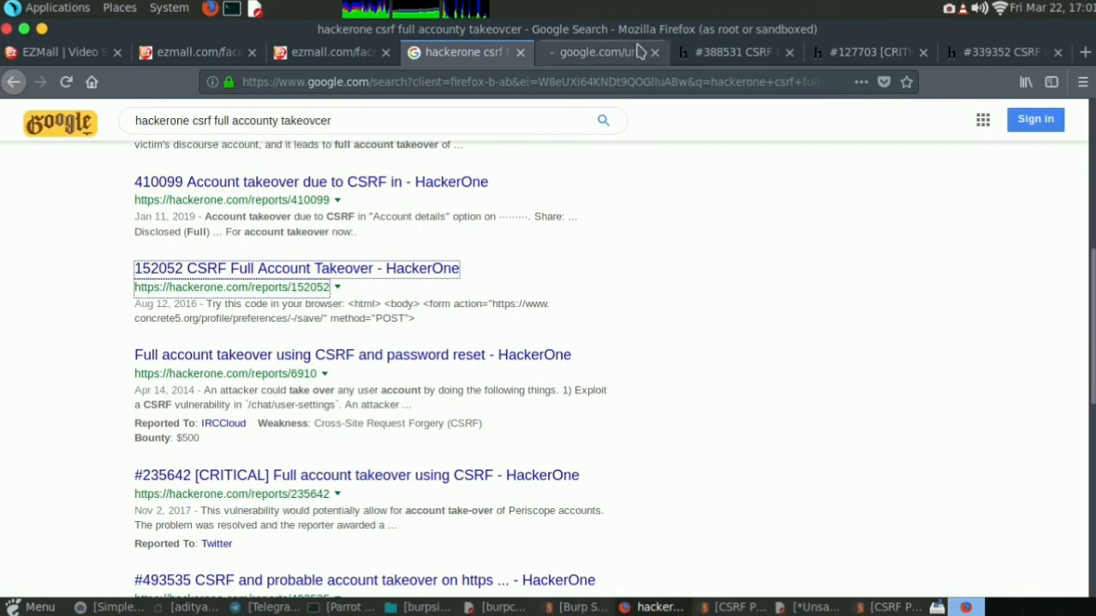
{"action": "left_click", "coordinate": [295, 268]}
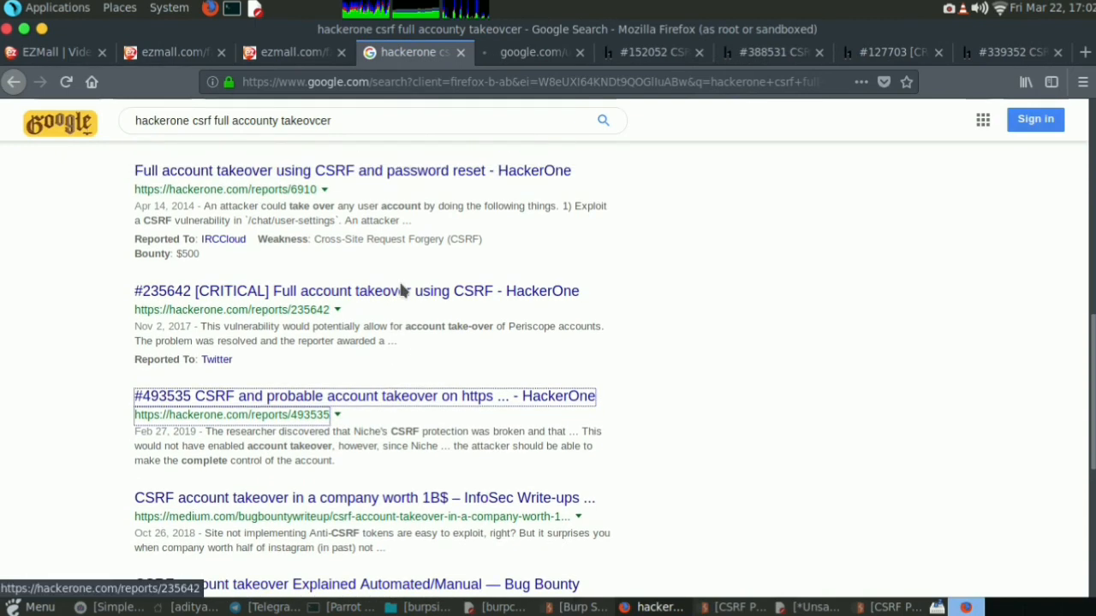
{"action": "right_click", "coordinate": [342, 300]}
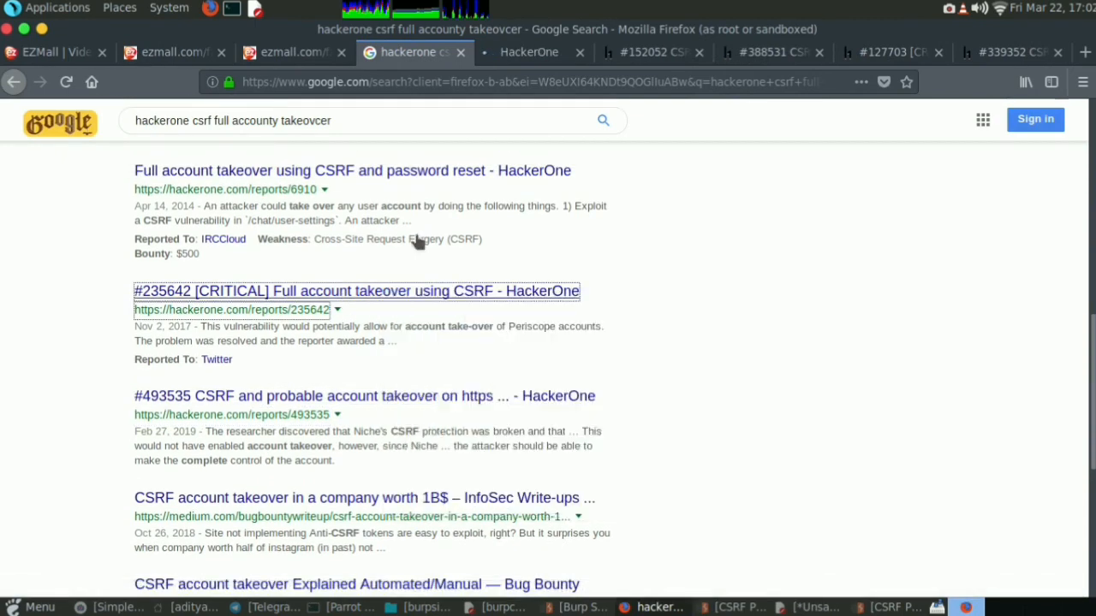
{"action": "left_click", "coordinate": [356, 291]}
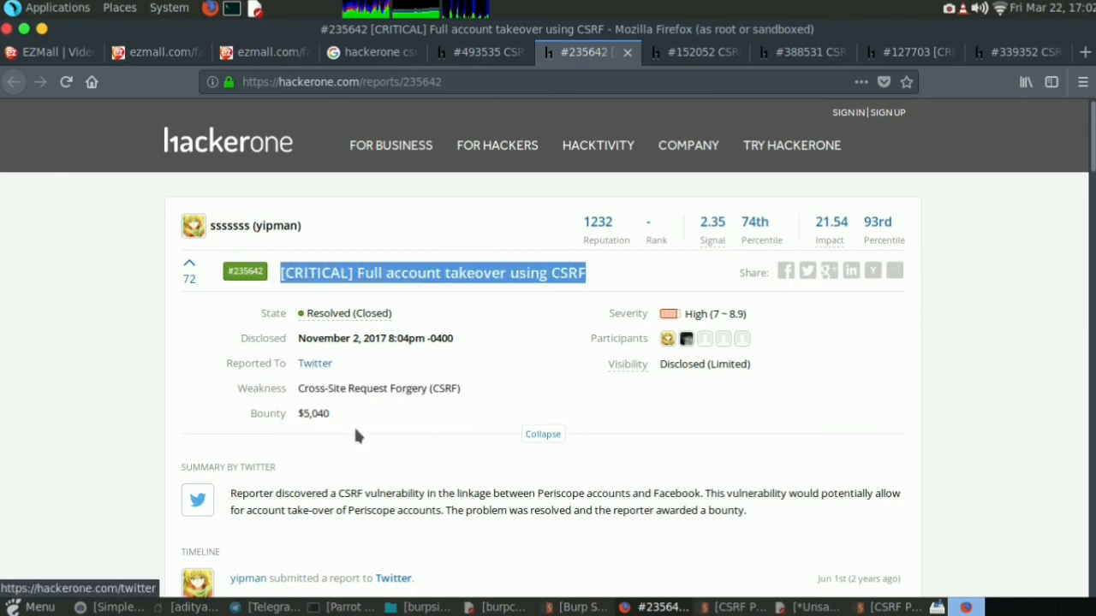
{"action": "mouse_move", "coordinate": [333, 436]}
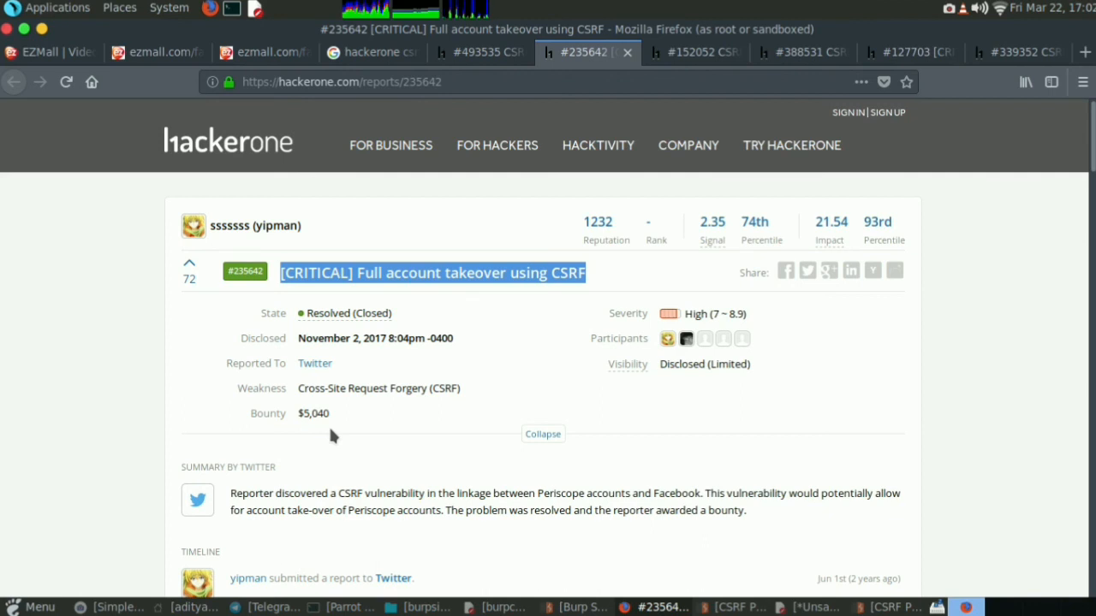
{"action": "scroll", "scroll_direction": "down", "scroll_amount": 3}
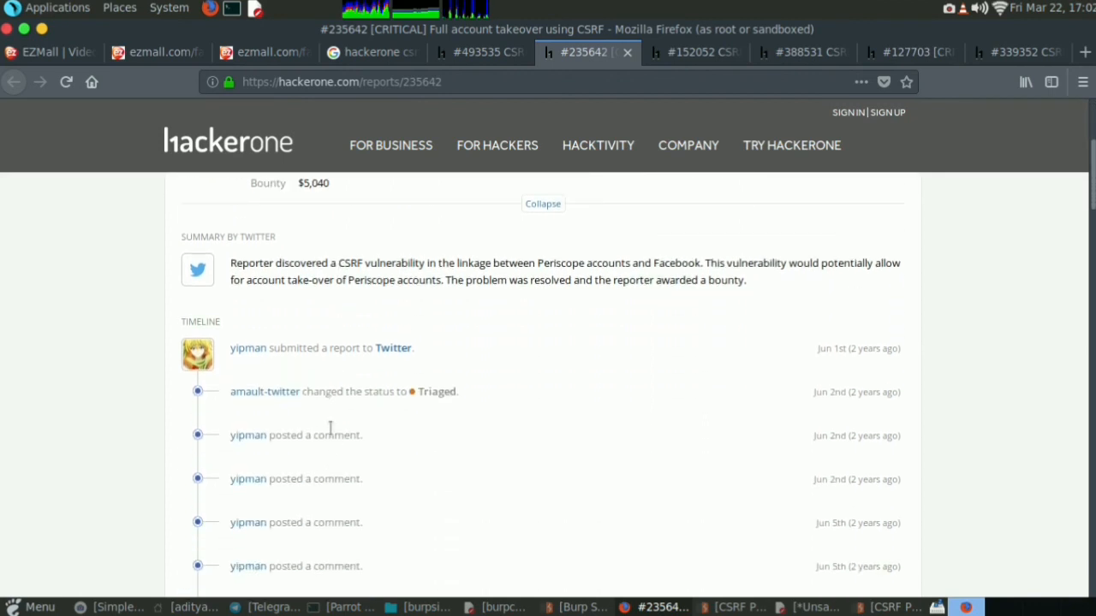
{"action": "scroll", "scroll_direction": "down", "scroll_amount": 3}
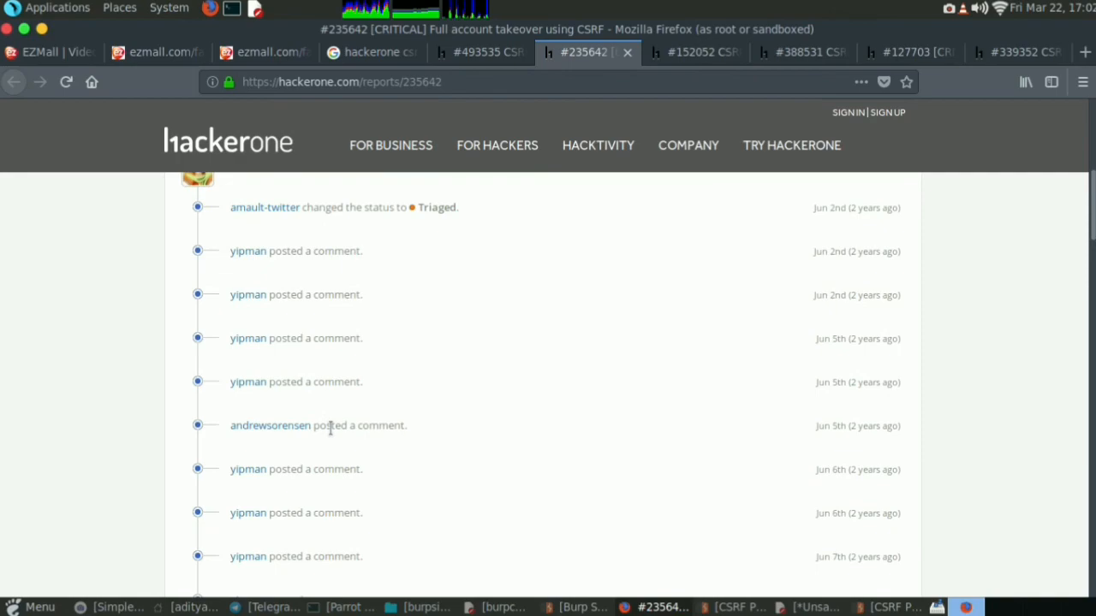